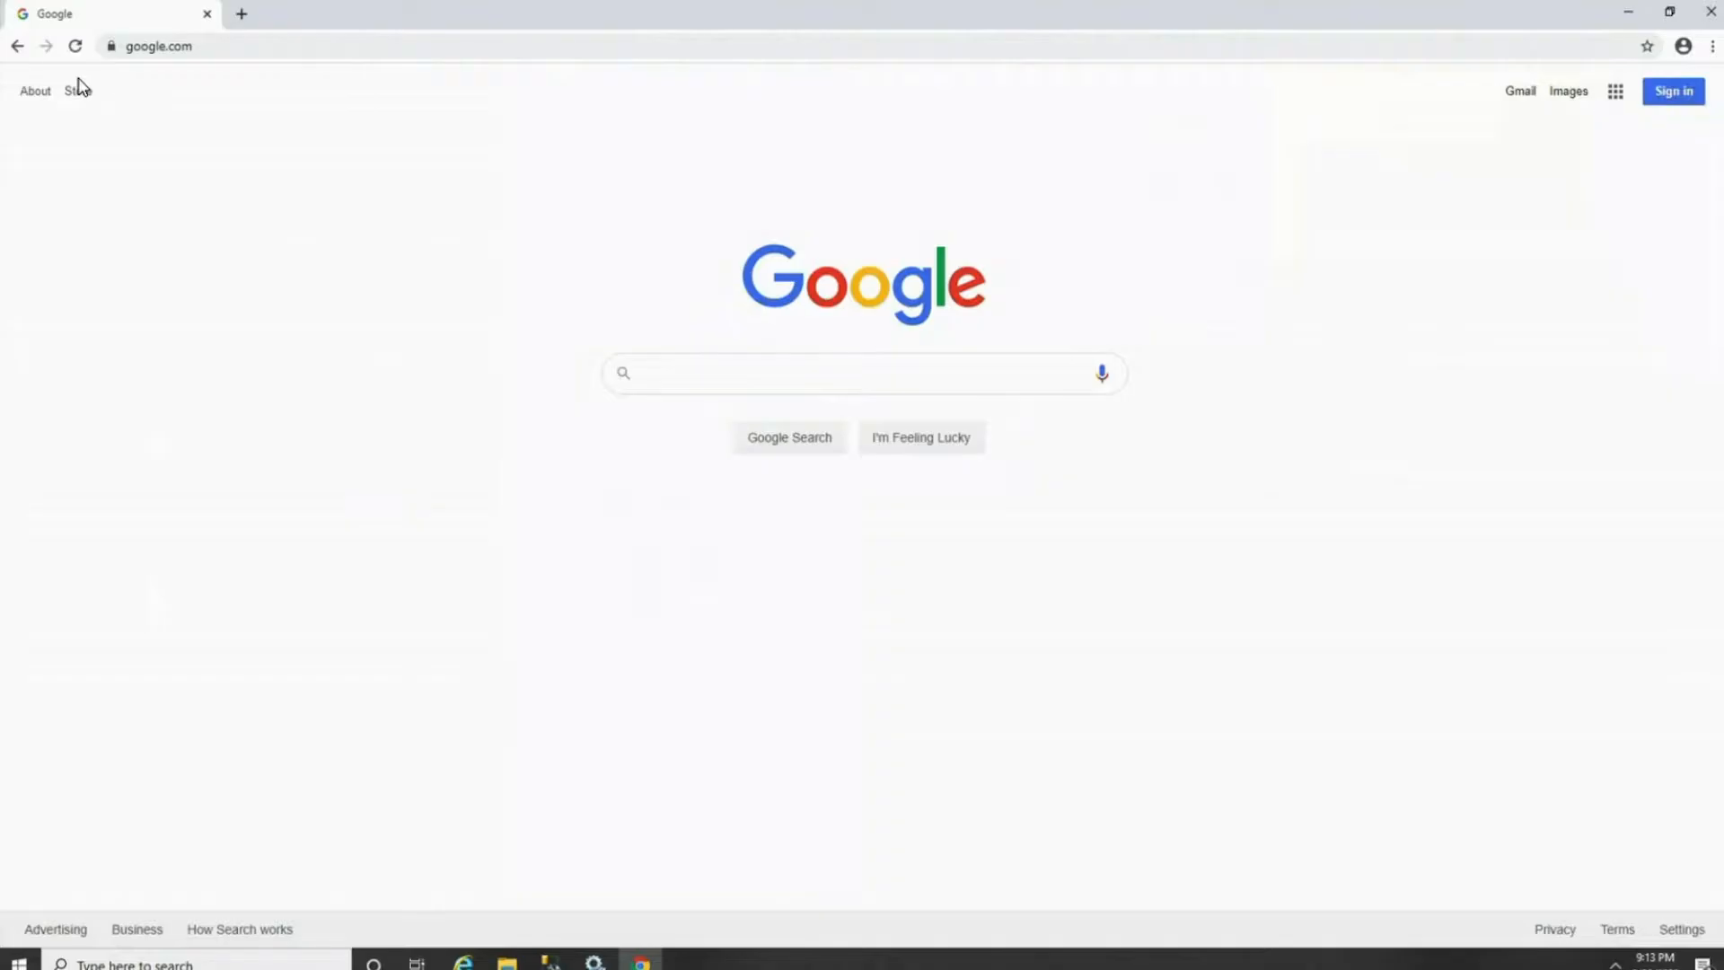
{"action": "mouse_move", "coordinate": [1155, 140]}
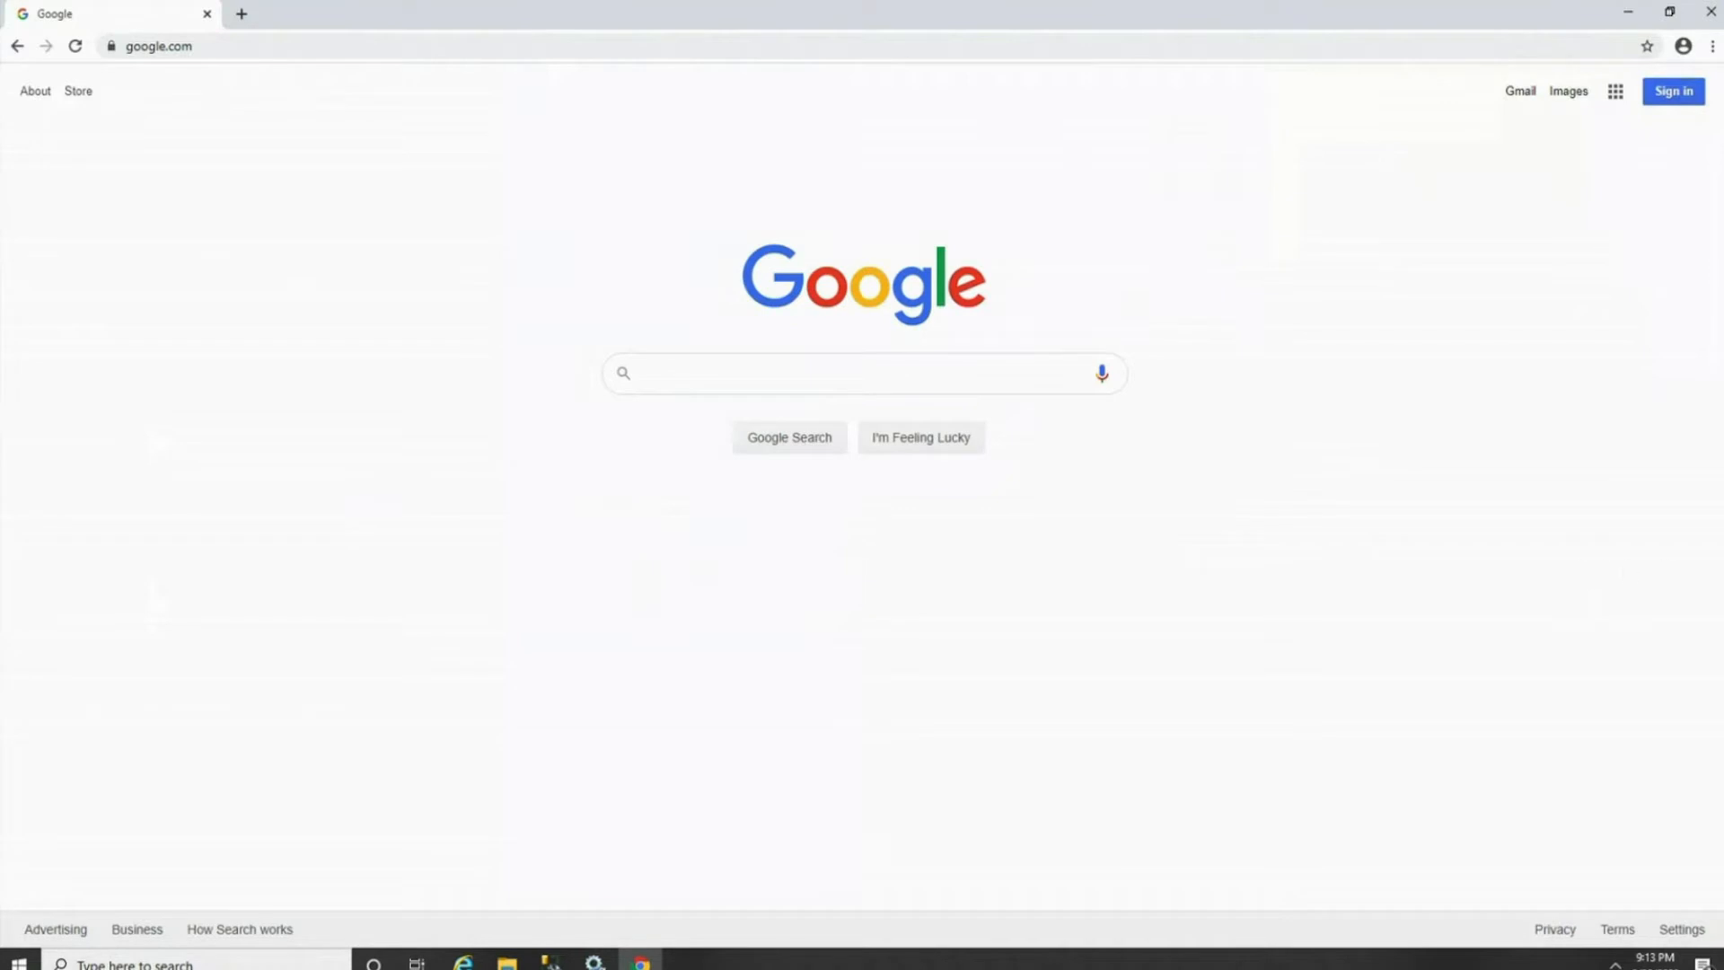
{"action": "mouse_move", "coordinate": [1558, 180]}
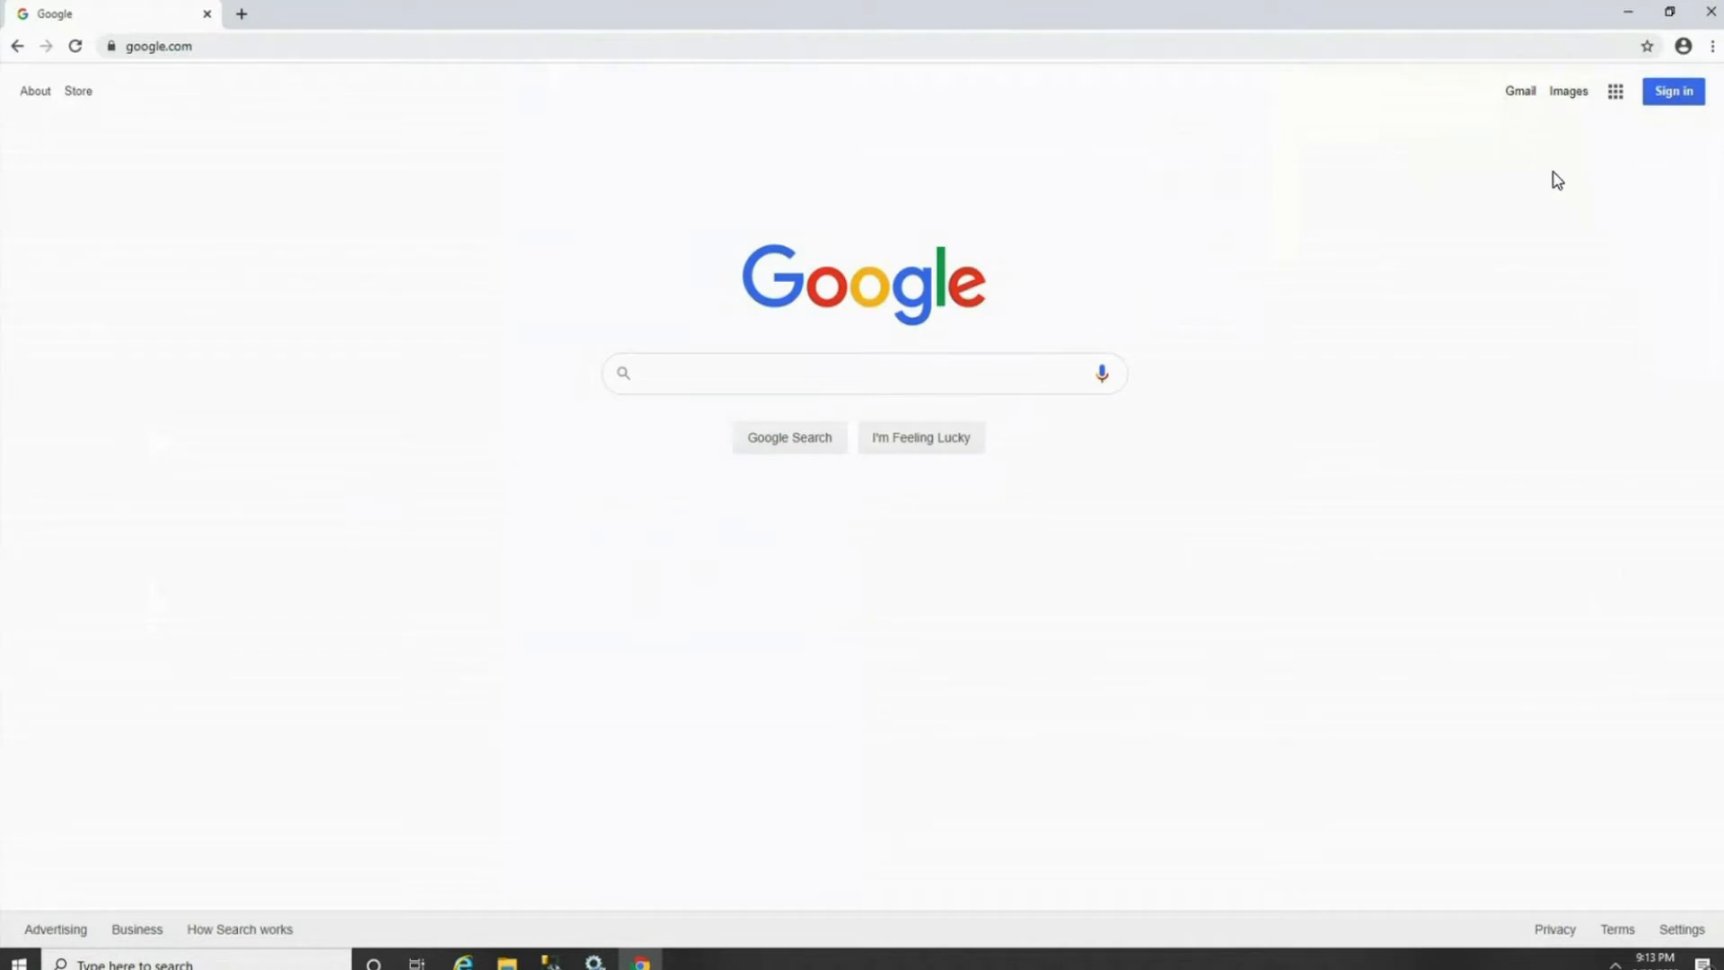
{"action": "mouse_move", "coordinate": [1413, 170]}
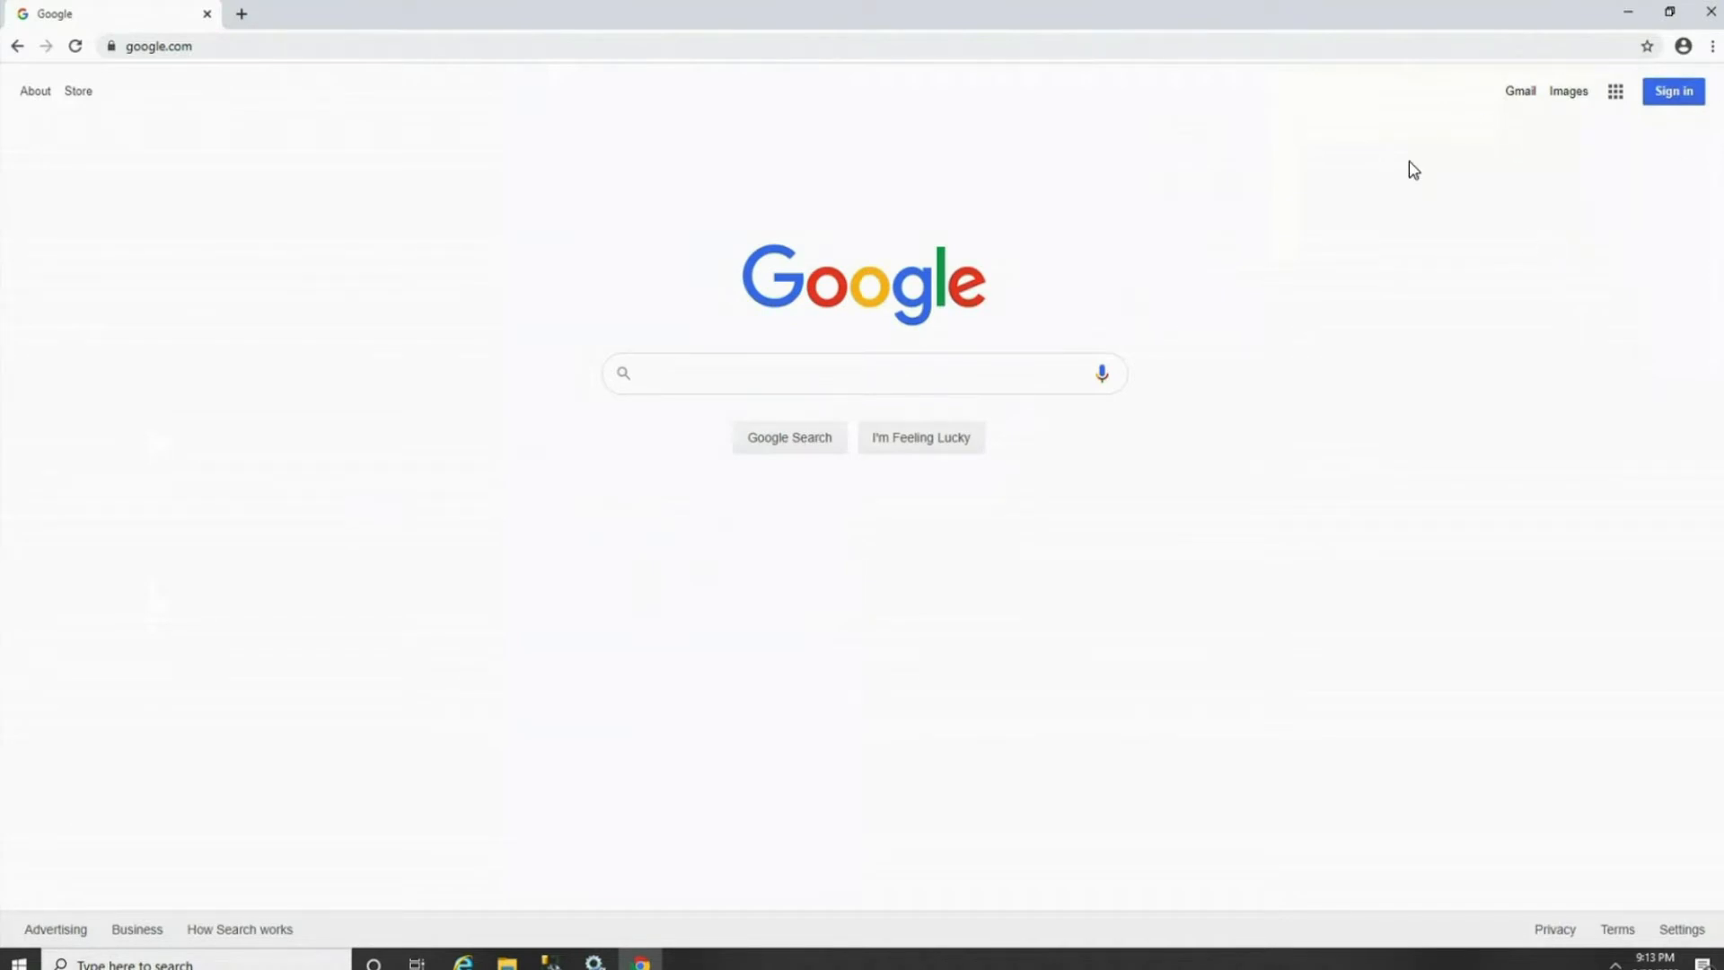
{"action": "mouse_move", "coordinate": [246, 48]}
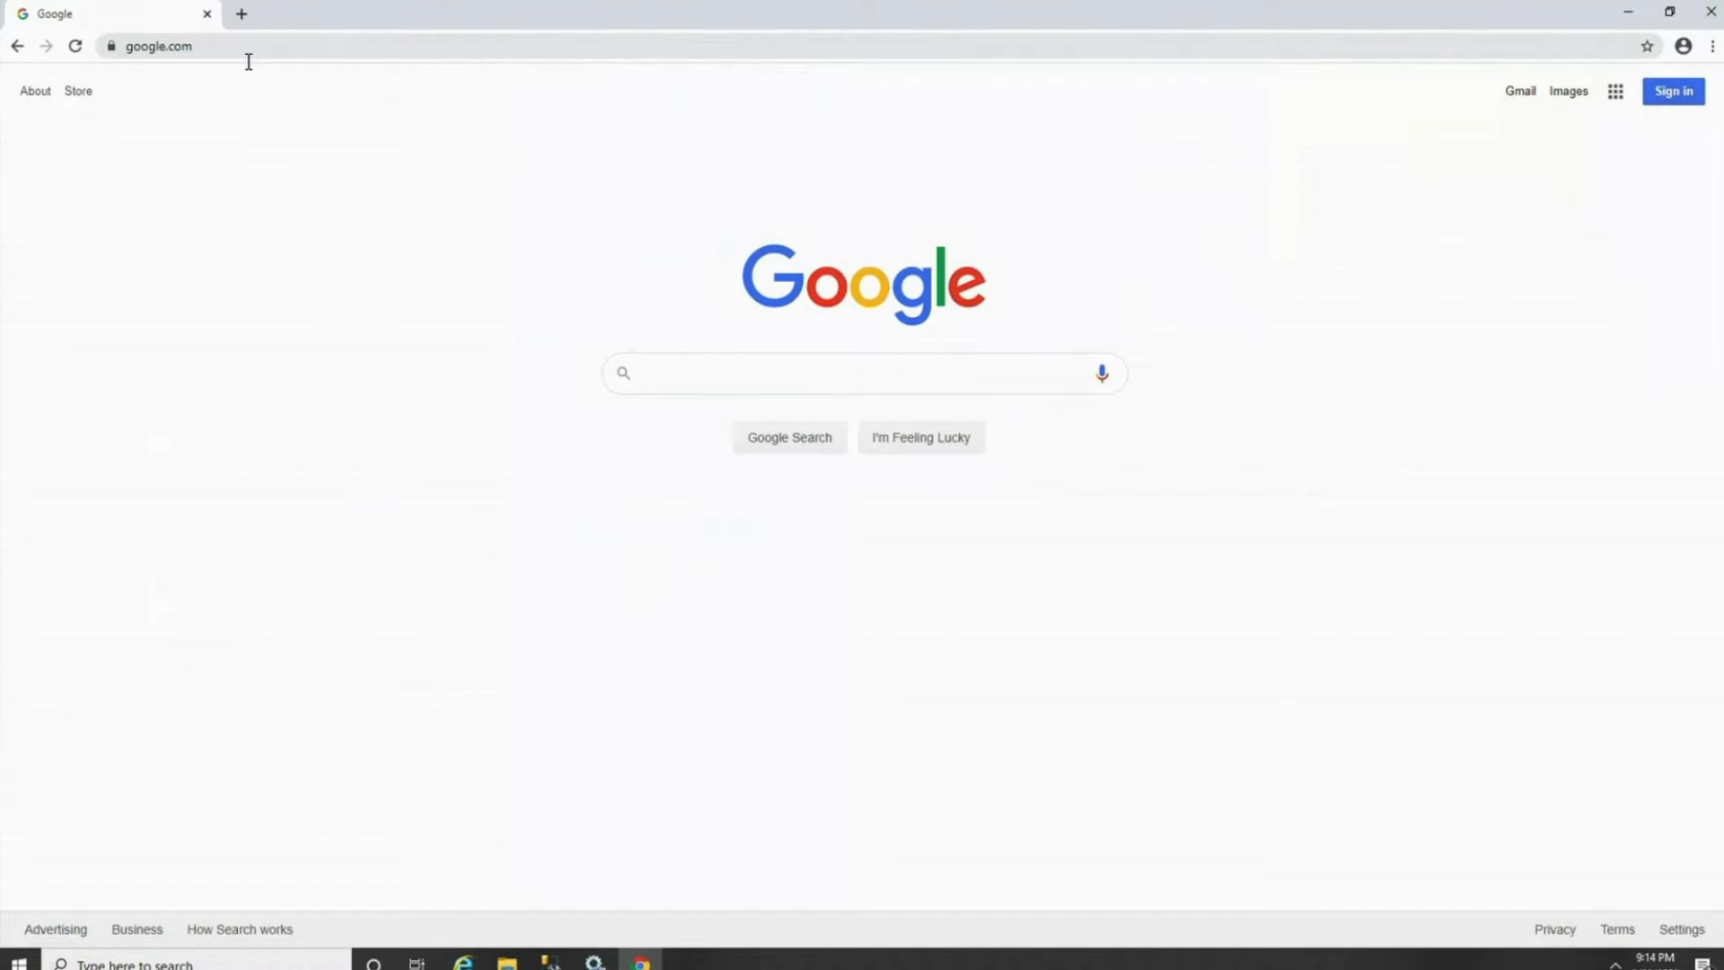
Enter taggingappdispatcher.trackmanbaseball.com in Chrome's address bar and load it.
{"action": "left_click", "coordinate": [156, 45]}
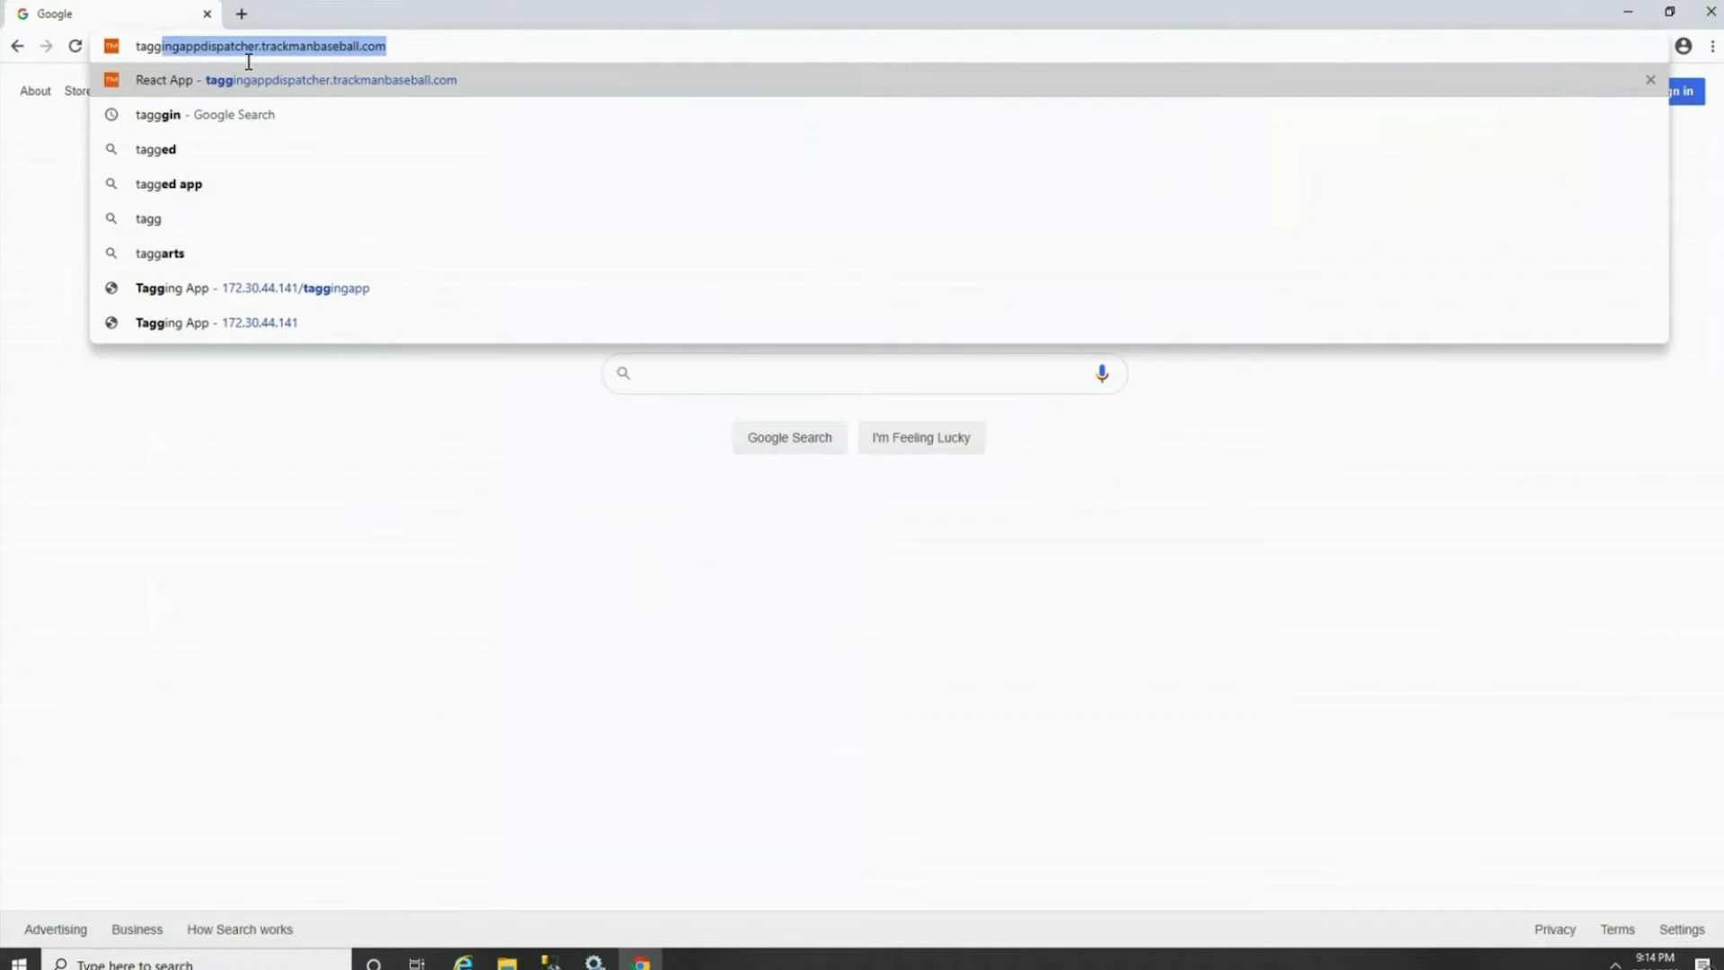
{"action": "type", "text": "a"}
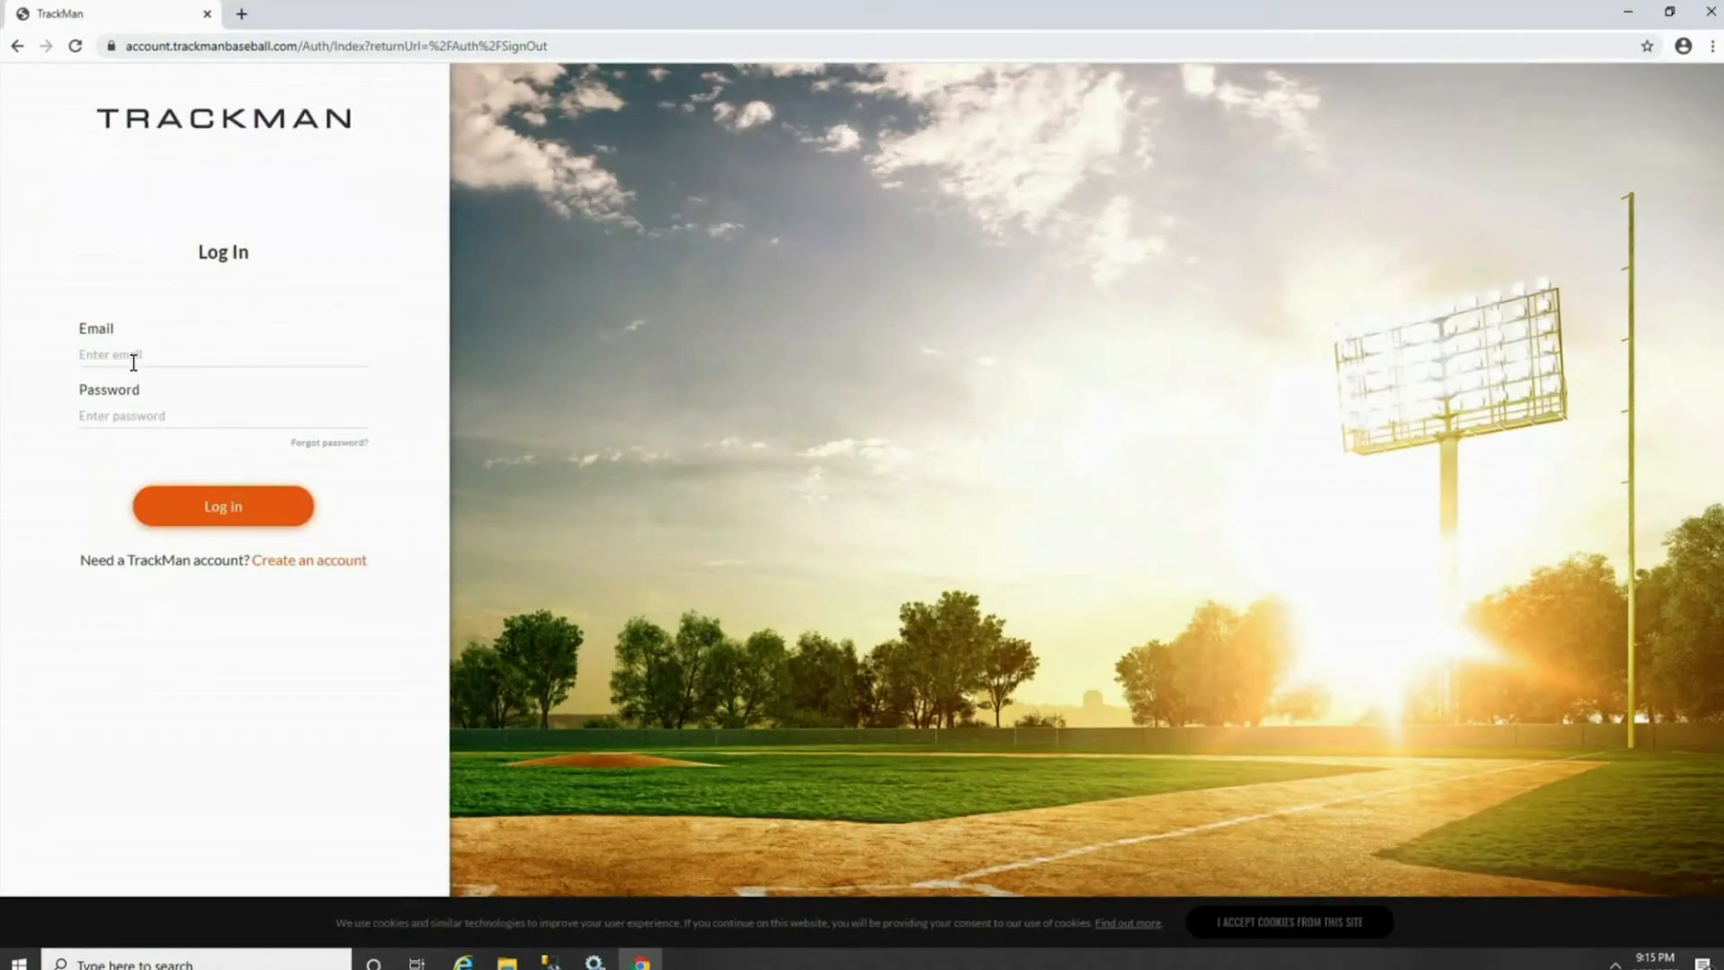
Log in to the TrackMan account with the email and password.
{"action": "left_click", "coordinate": [220, 354]}
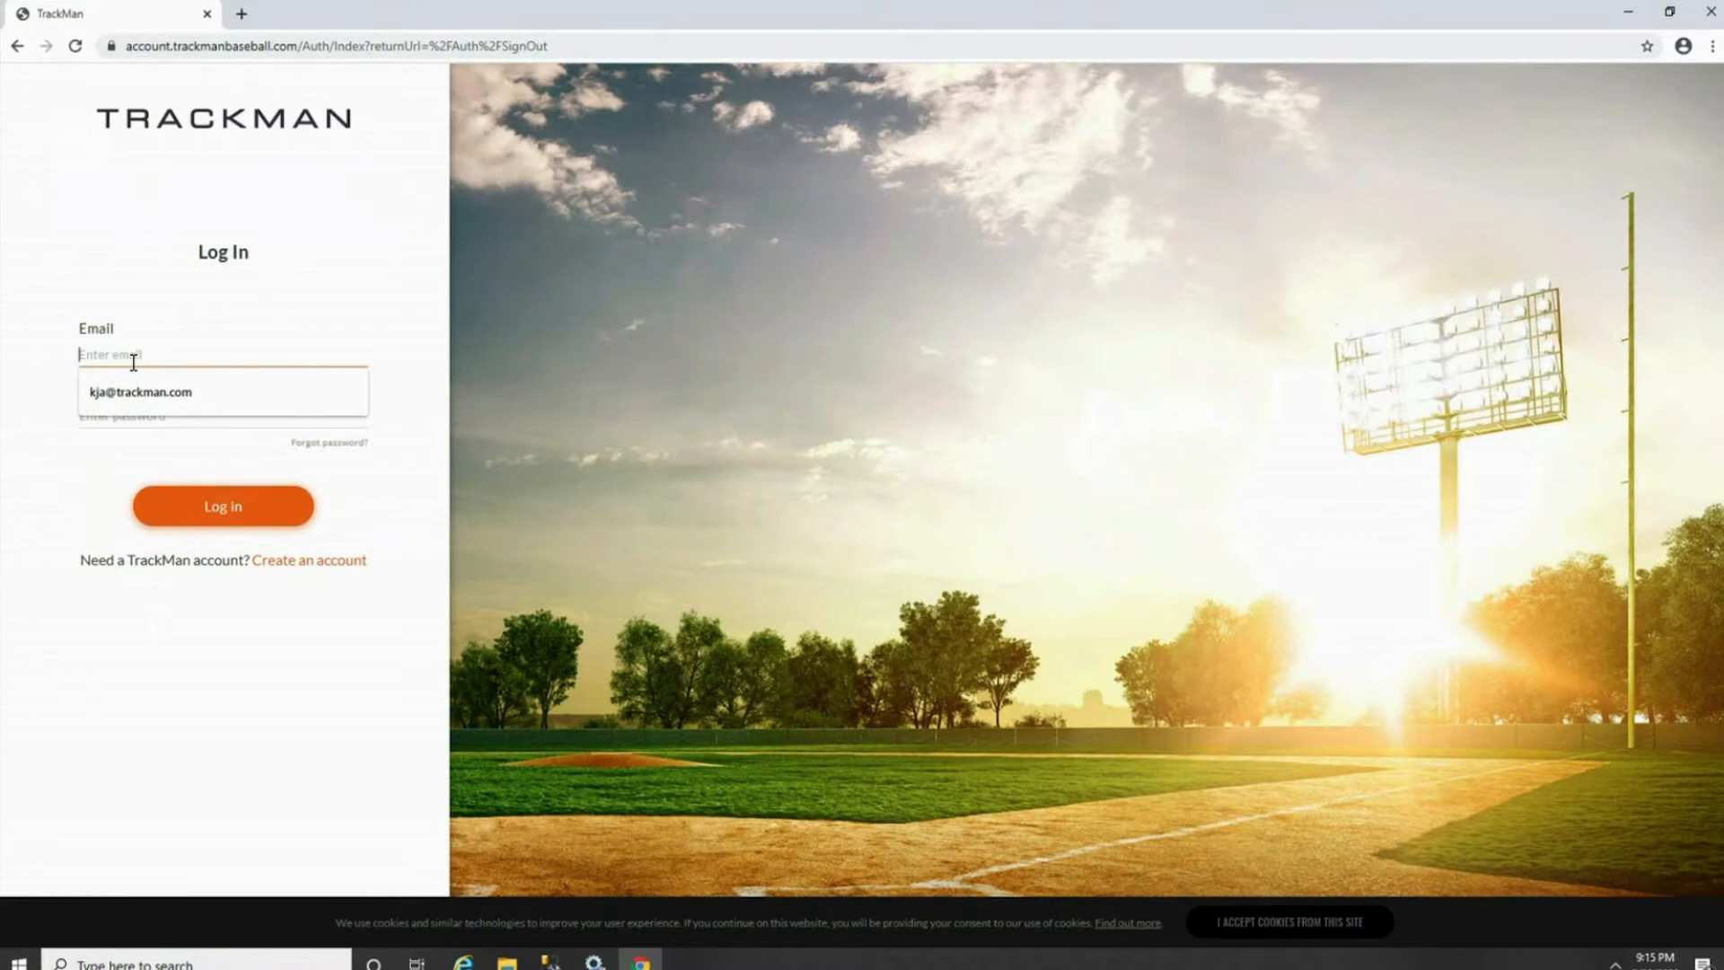
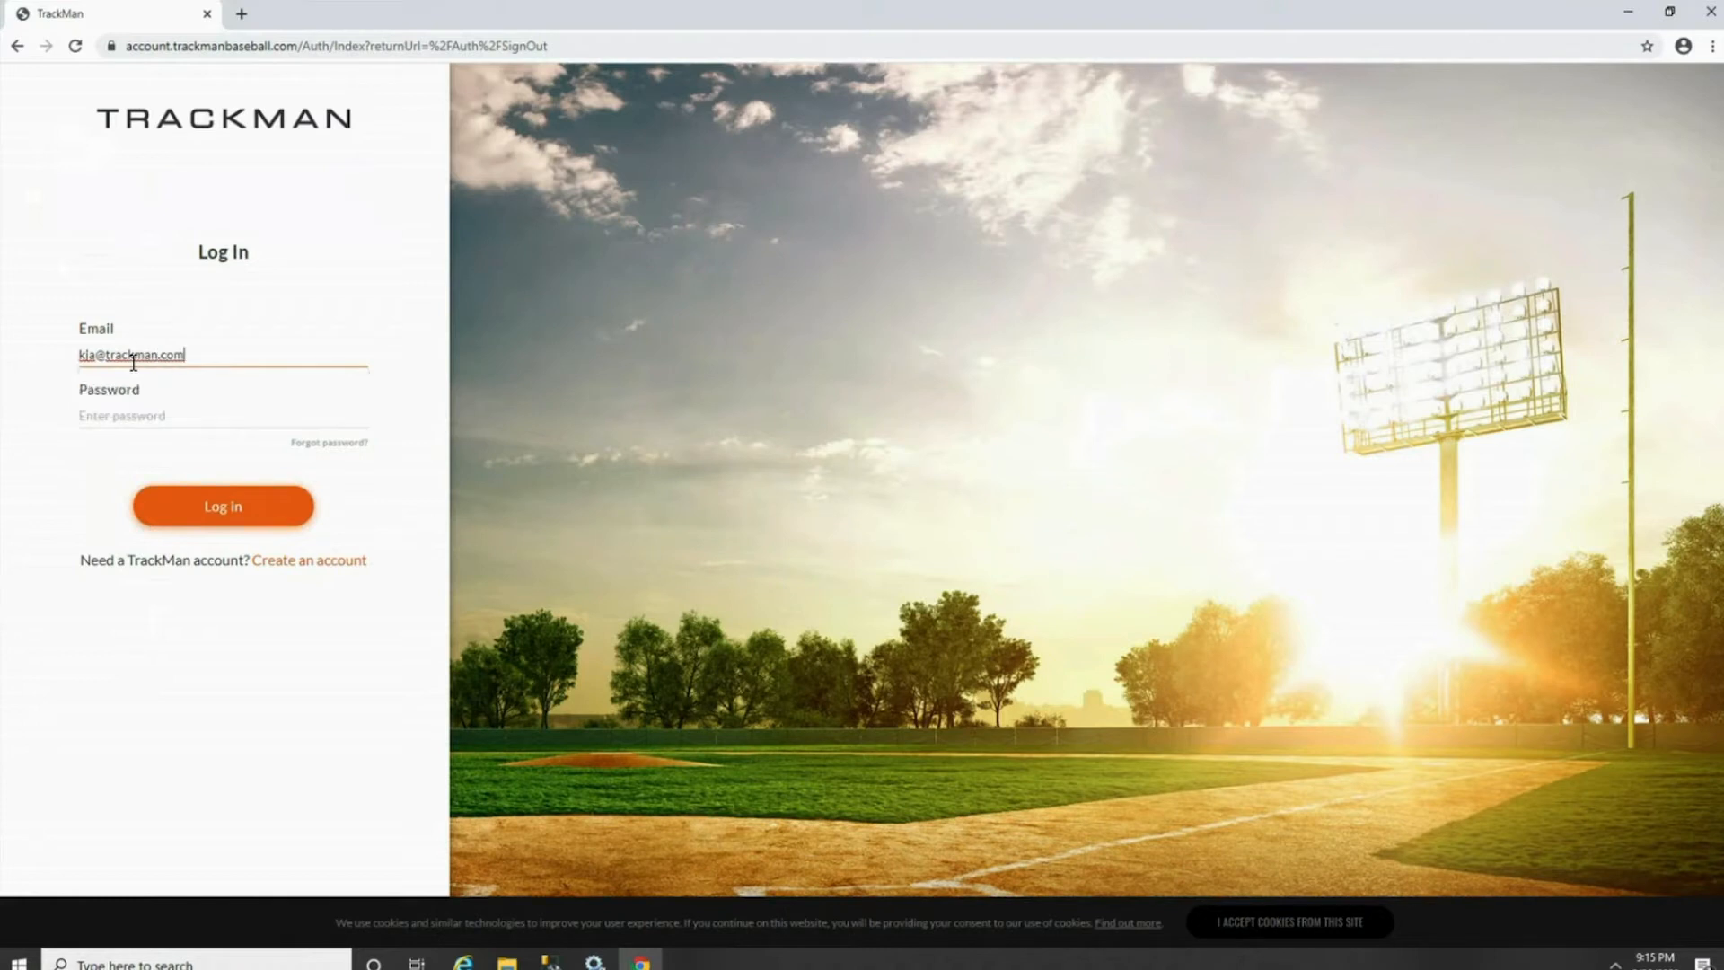
{"action": "left_click", "coordinate": [222, 416]}
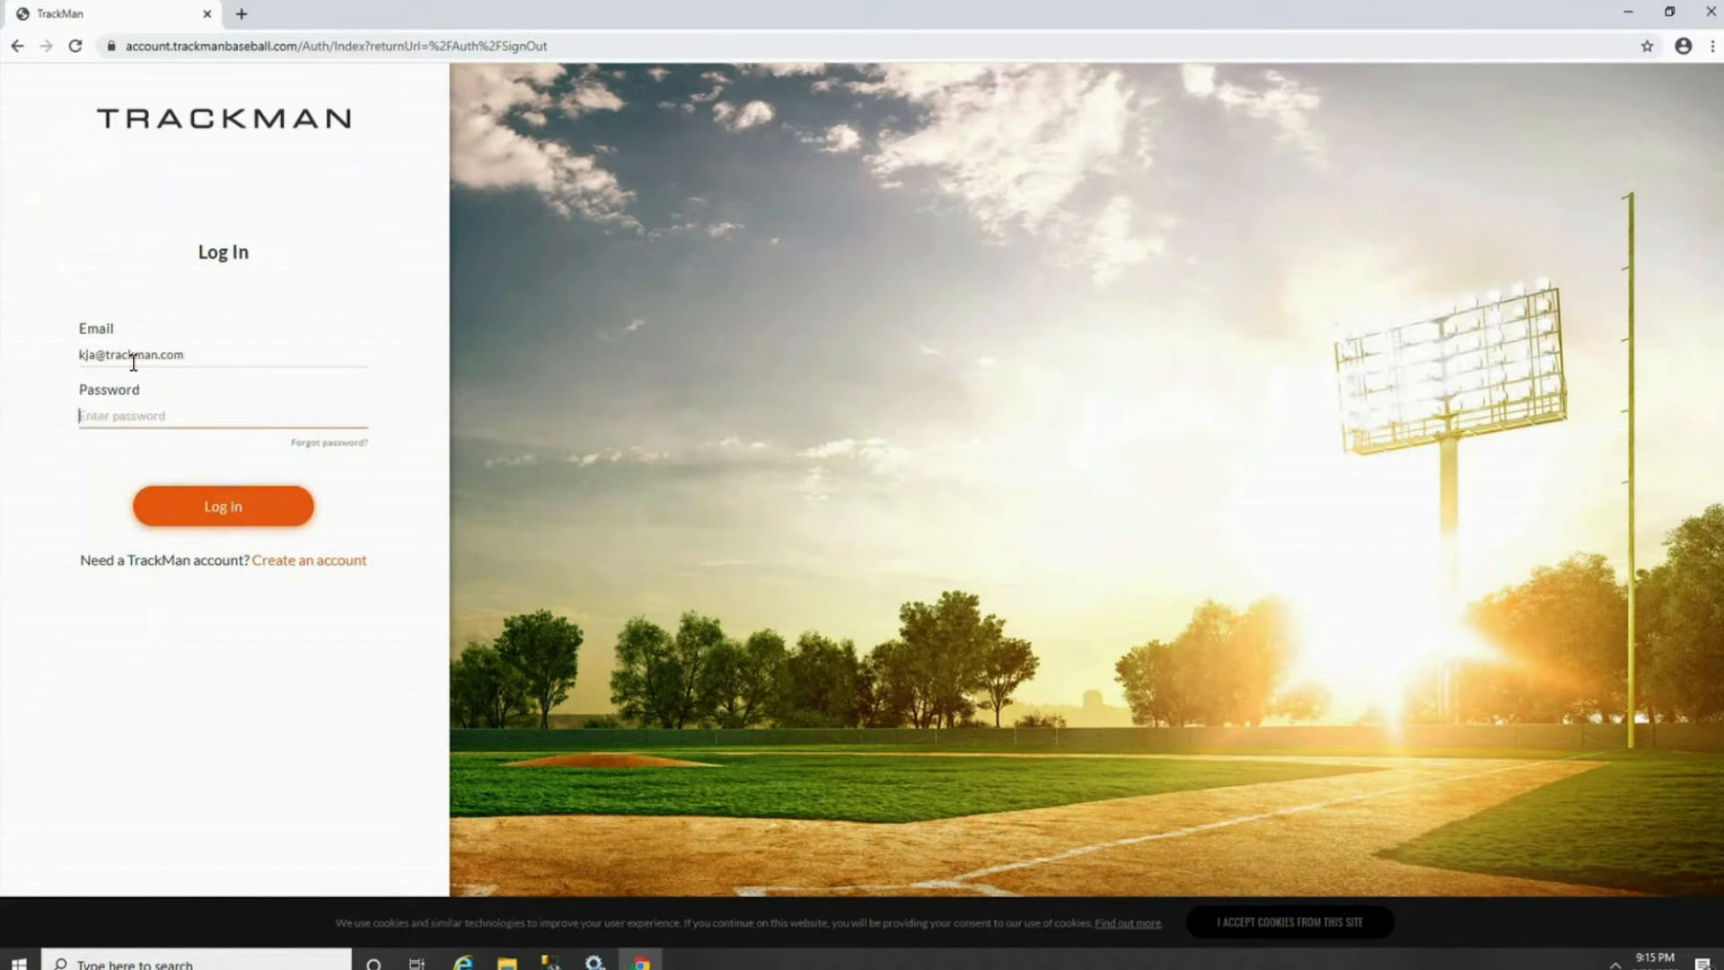
{"action": "type", "text": "password"}
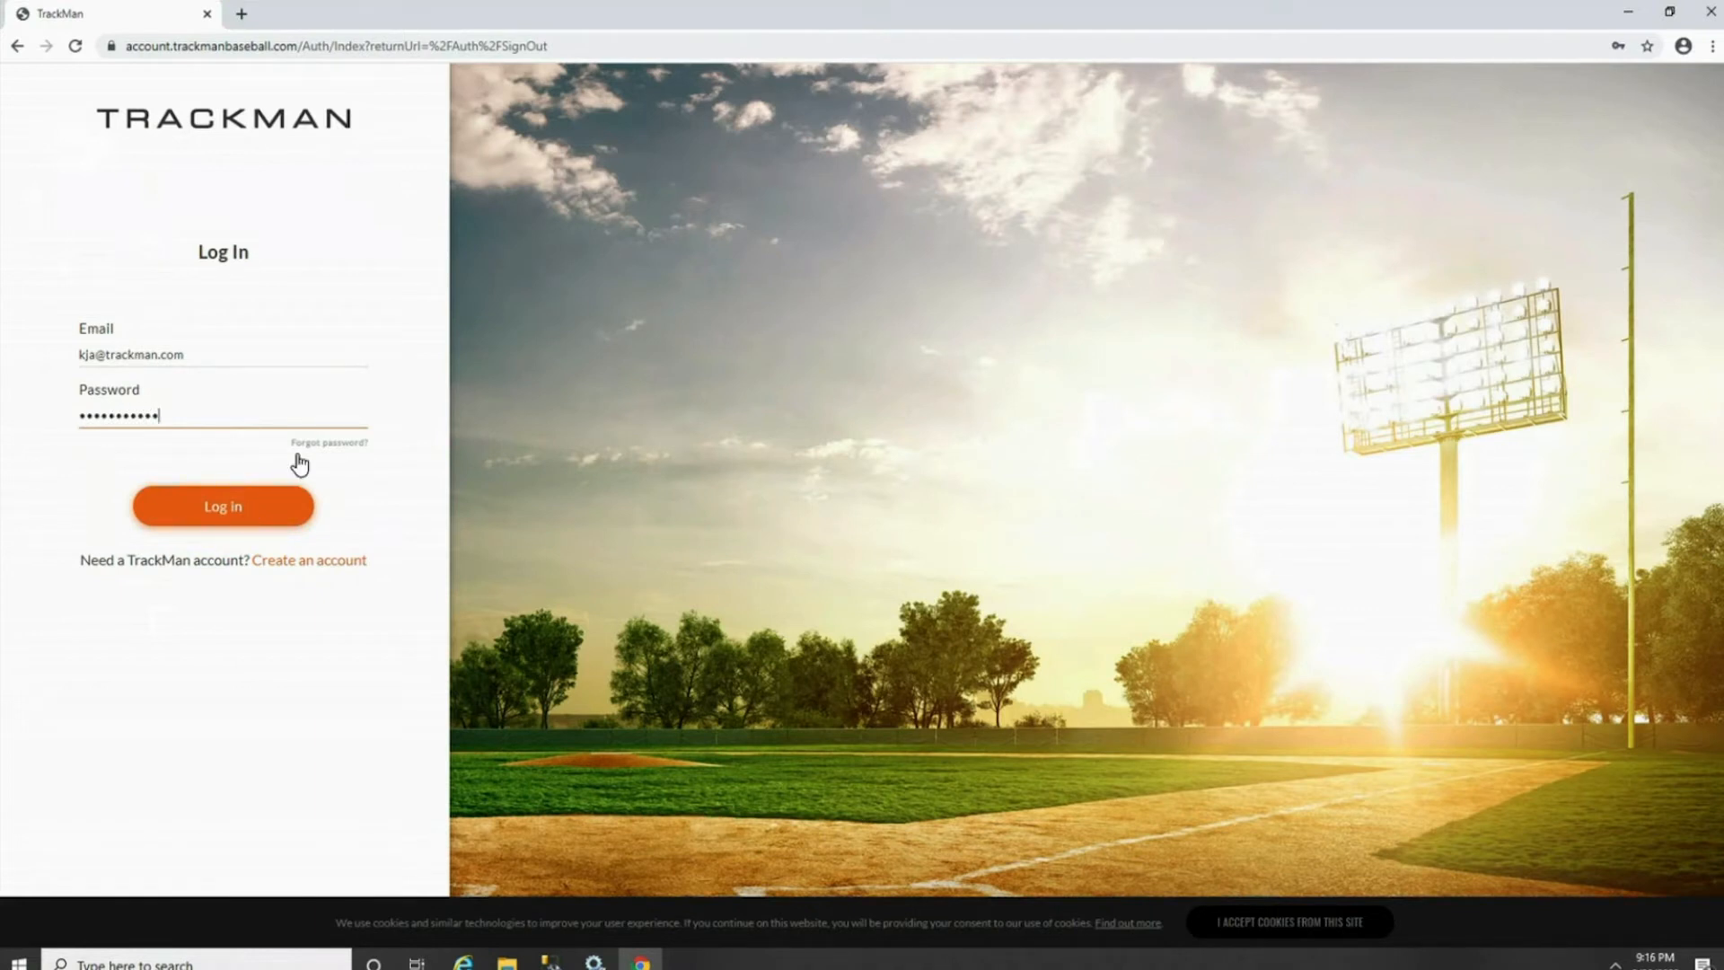
{"action": "mouse_move", "coordinate": [330, 441]}
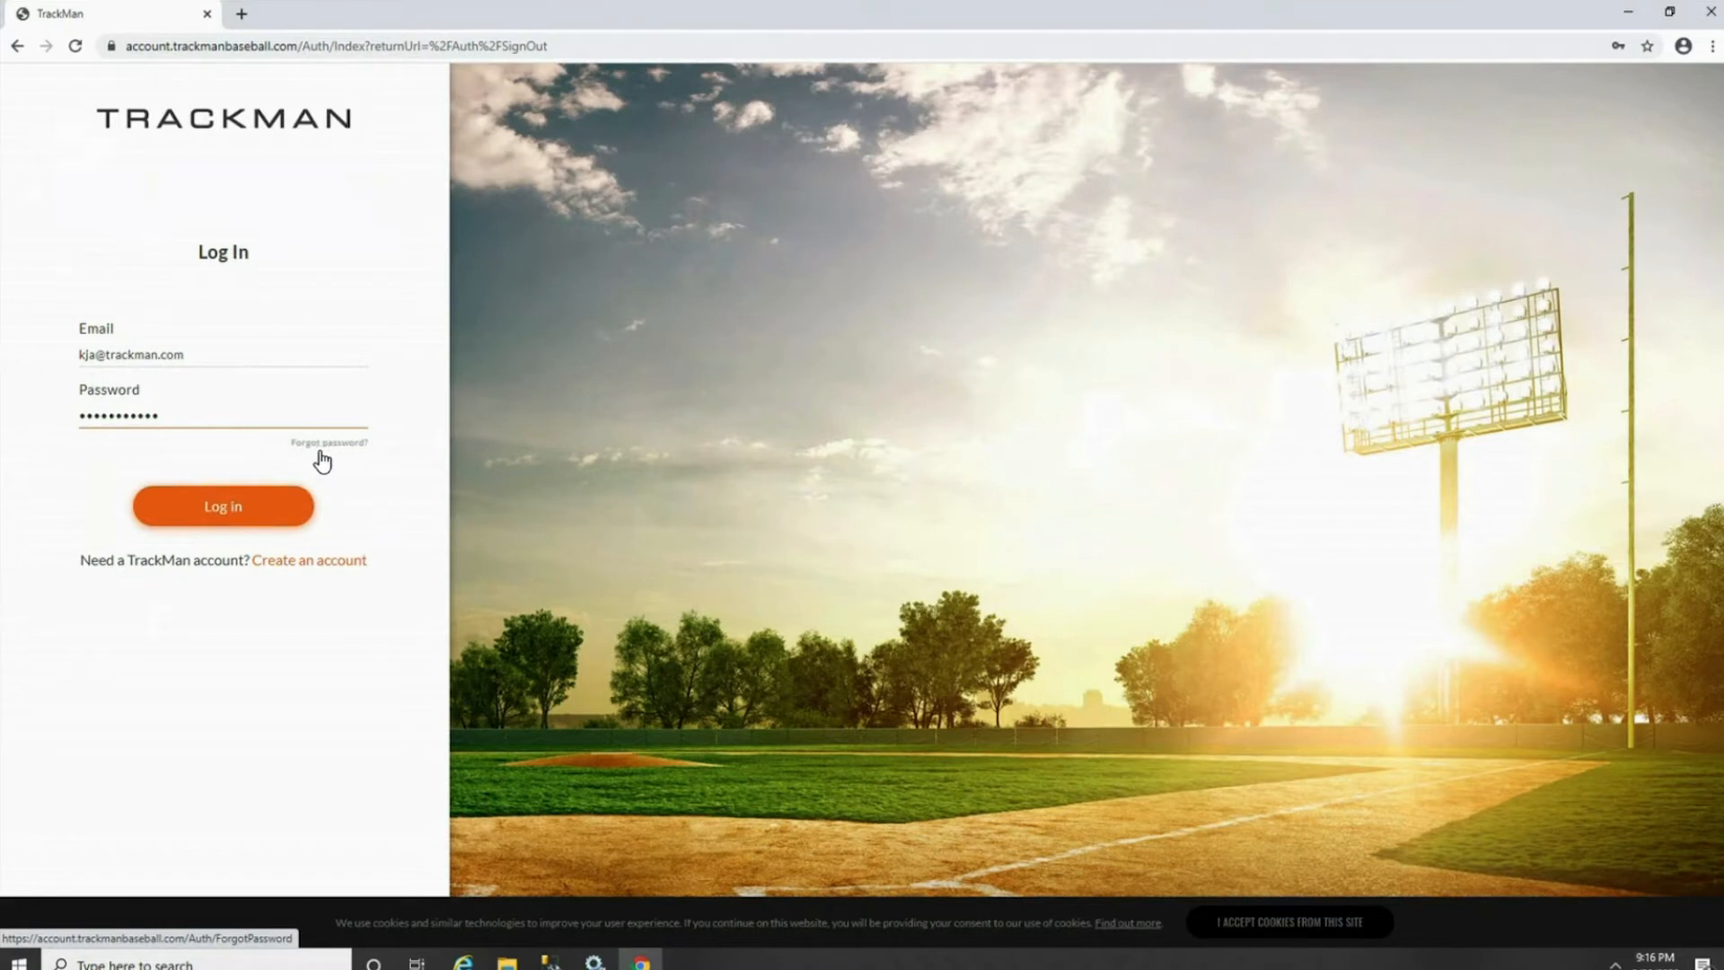
{"action": "left_click", "coordinate": [222, 506]}
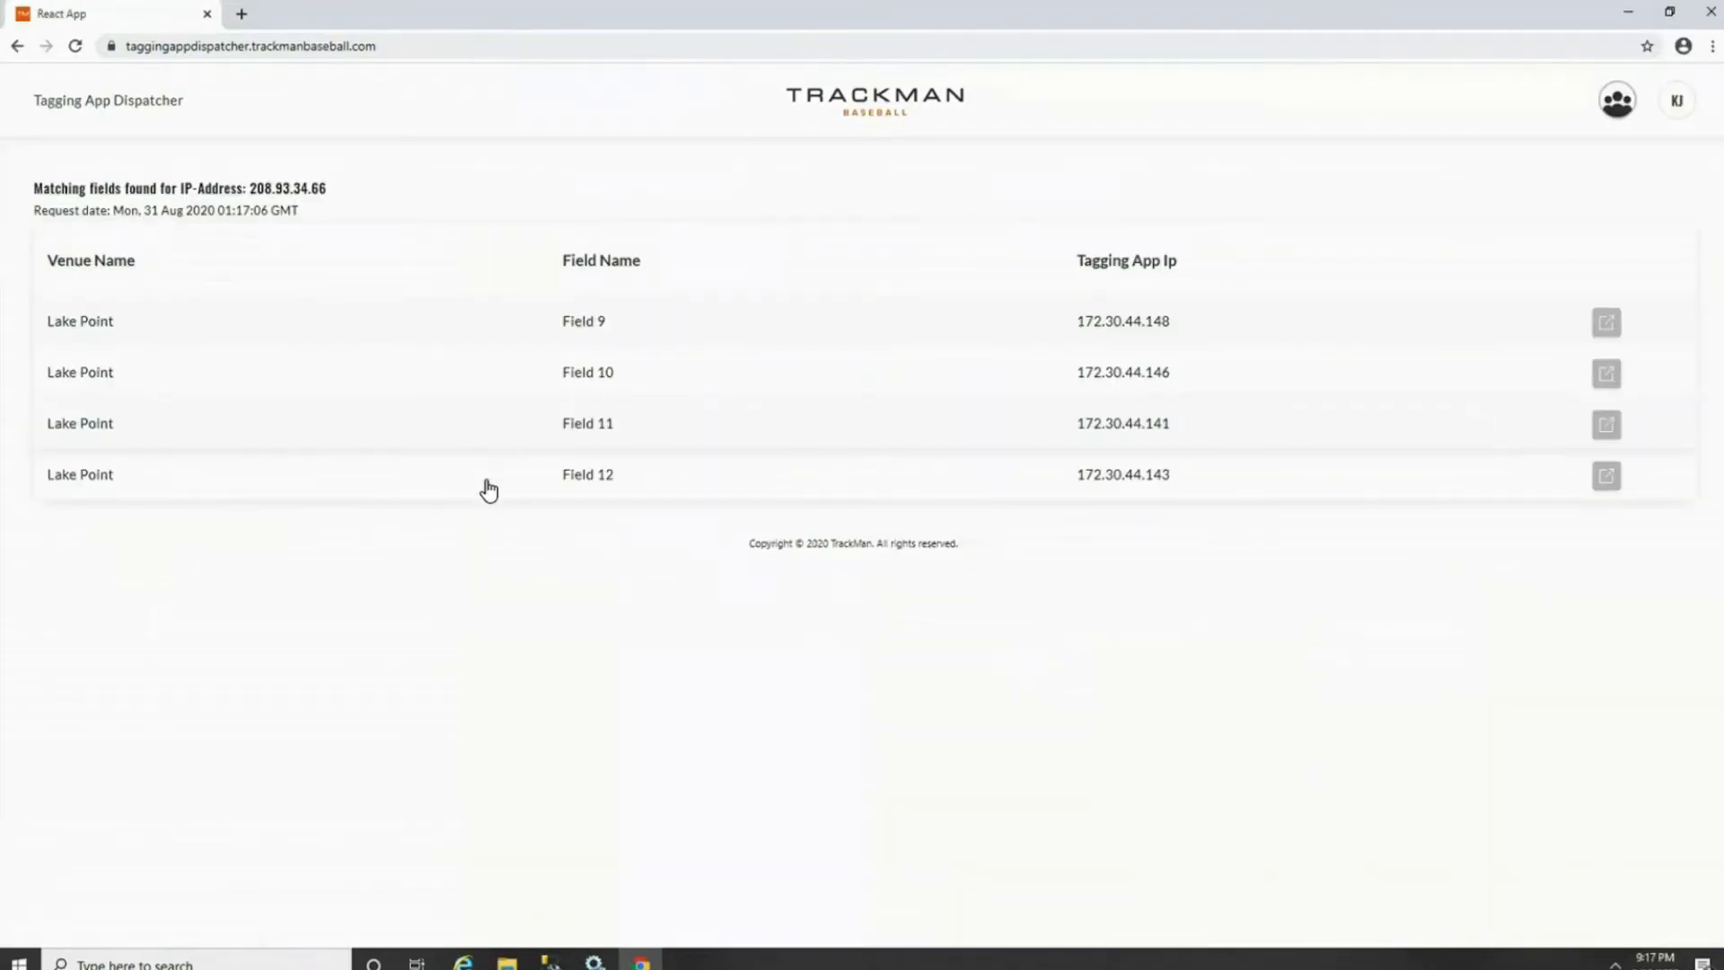
{"action": "mouse_move", "coordinate": [523, 594]}
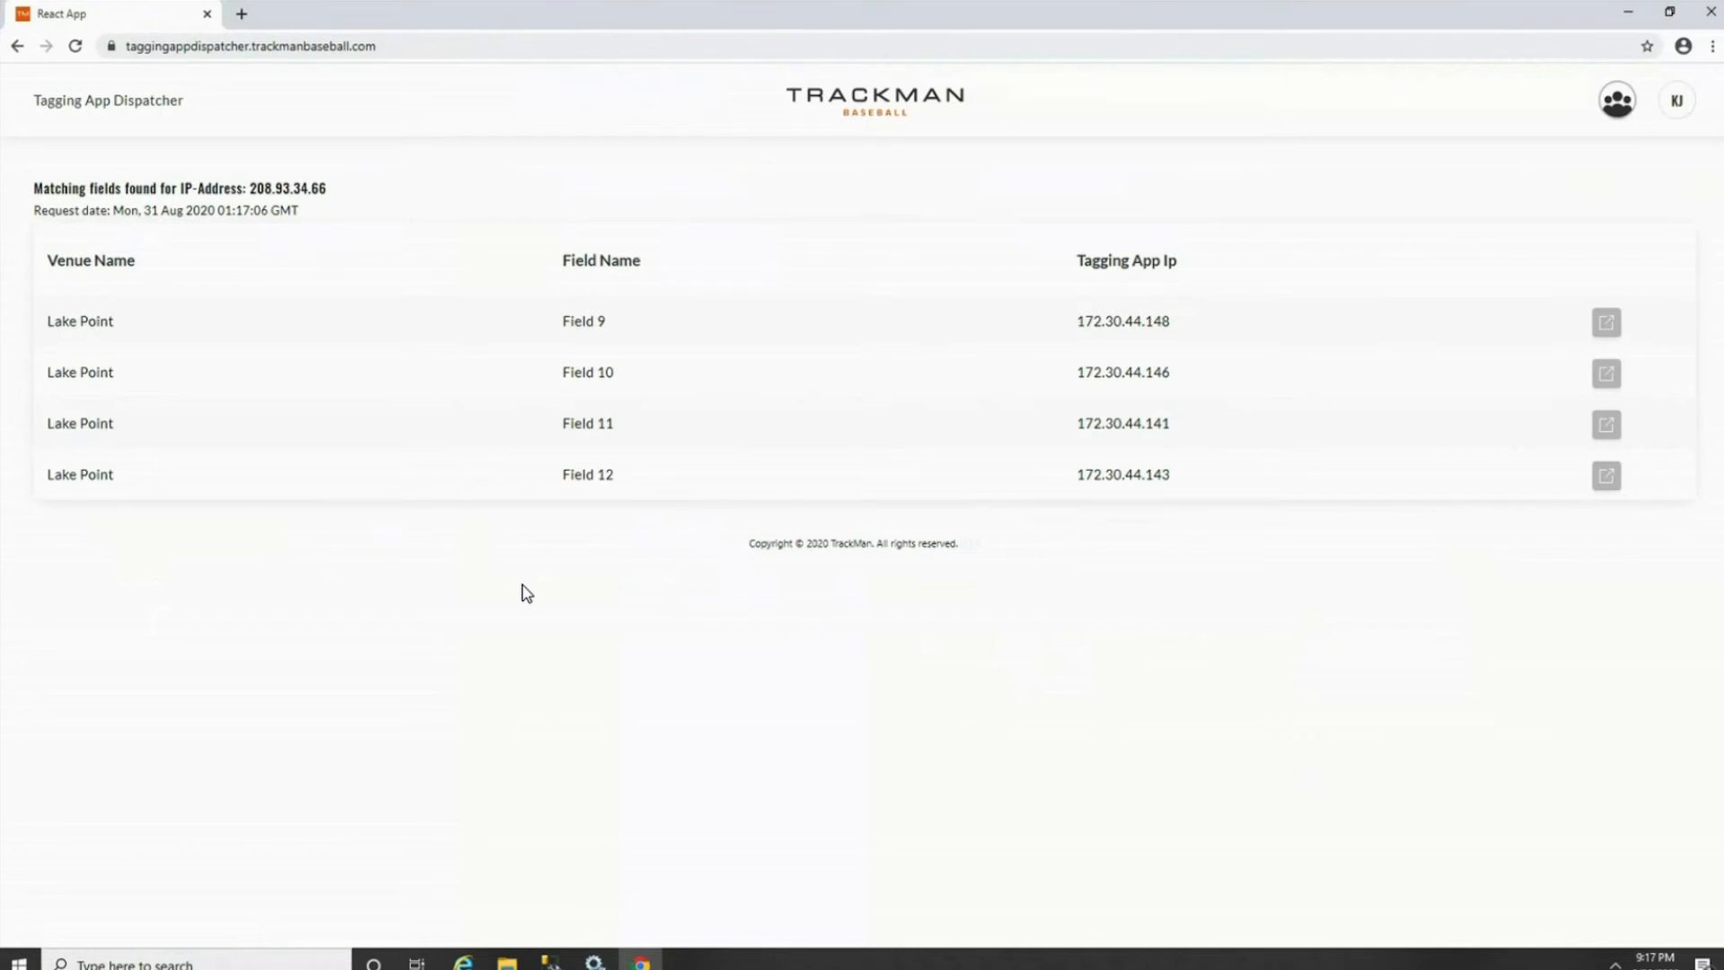
{"action": "mouse_move", "coordinate": [666, 501]}
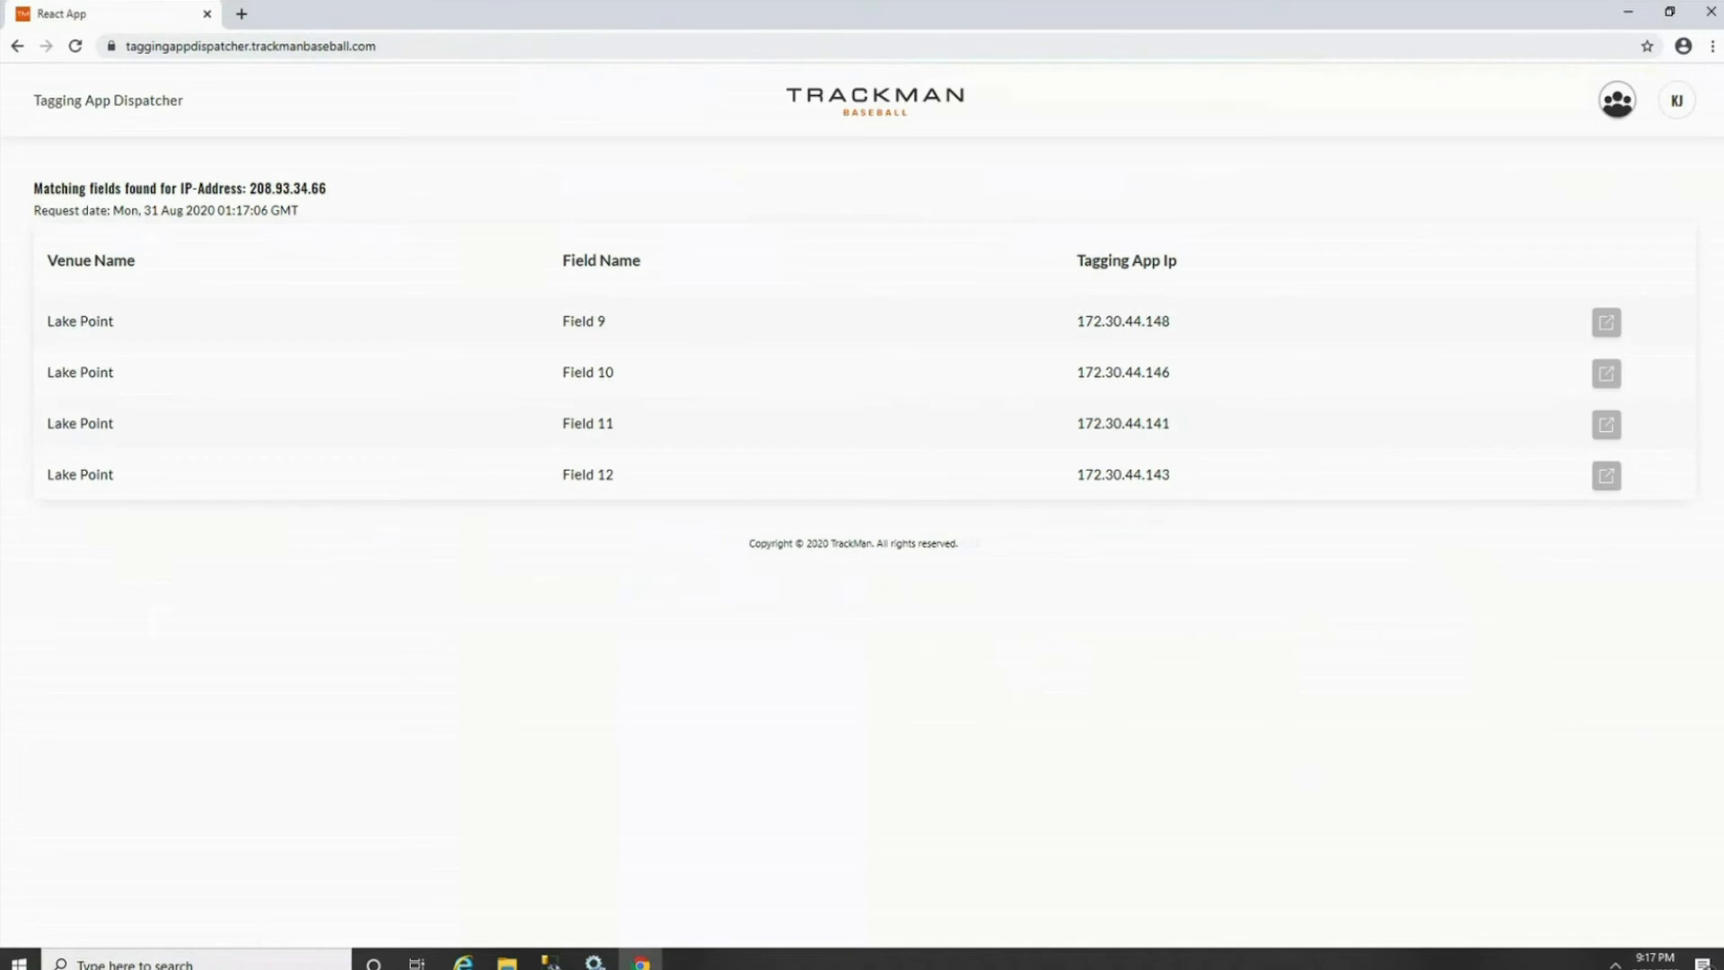
{"action": "mouse_move", "coordinate": [654, 428]}
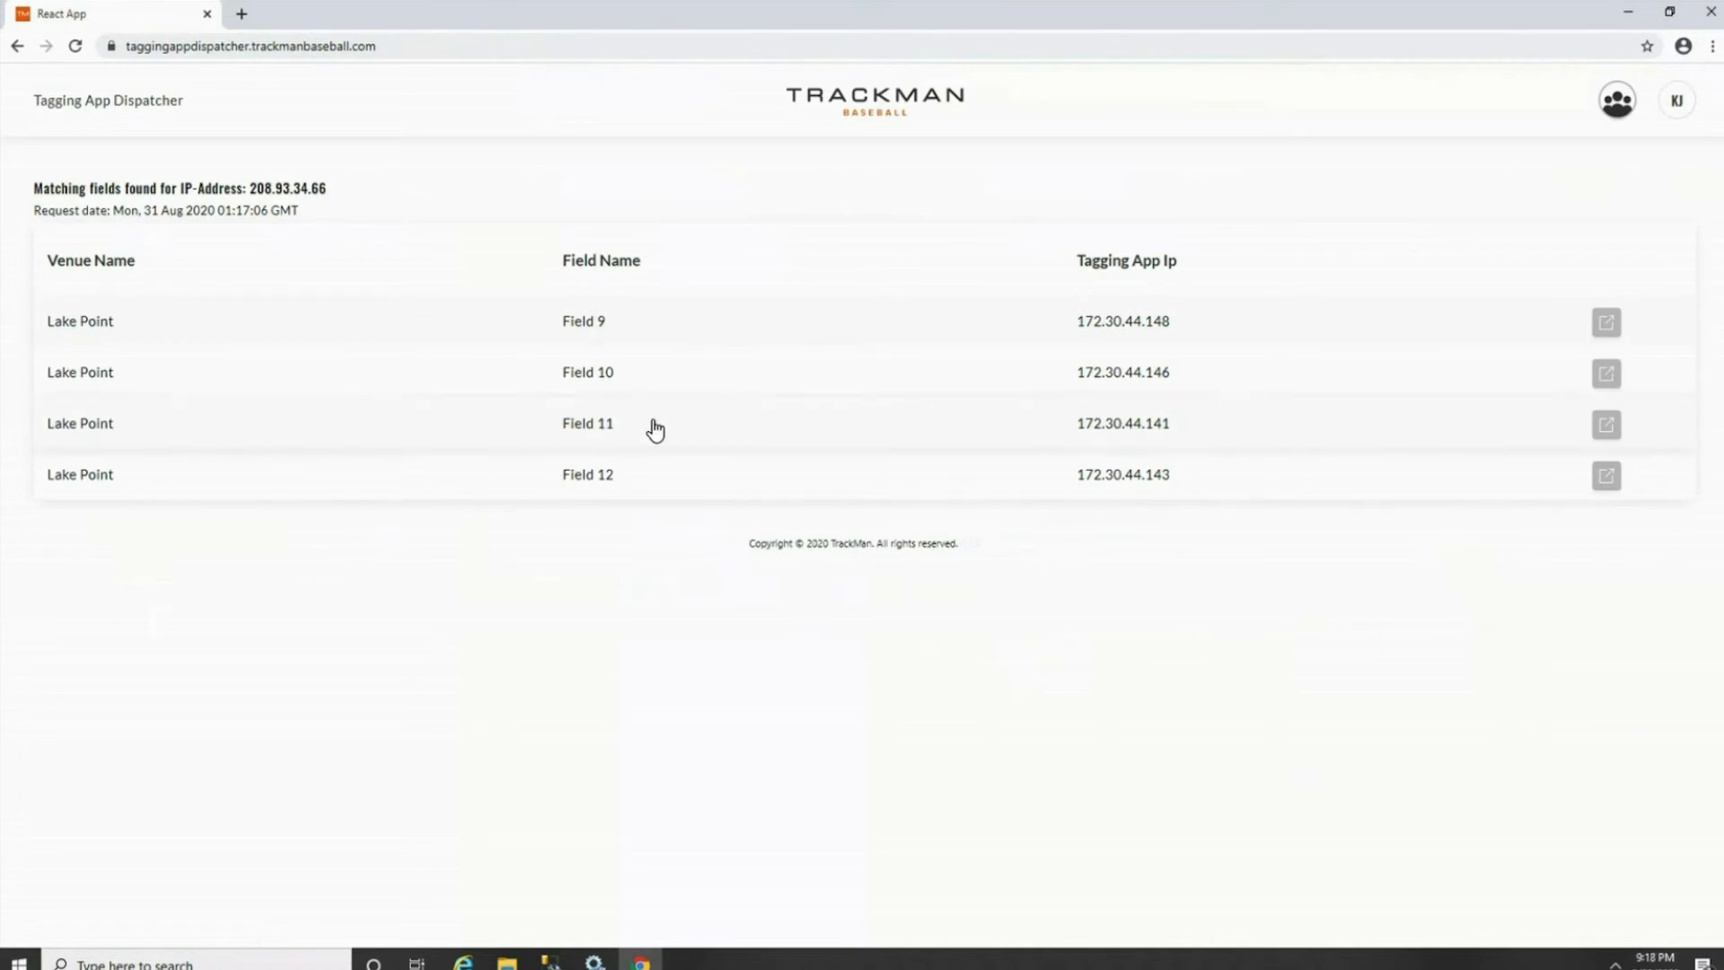
Open the Lake Point Field 11 Tagging App from the dispatcher's fields table.
{"action": "left_click", "coordinate": [1605, 422]}
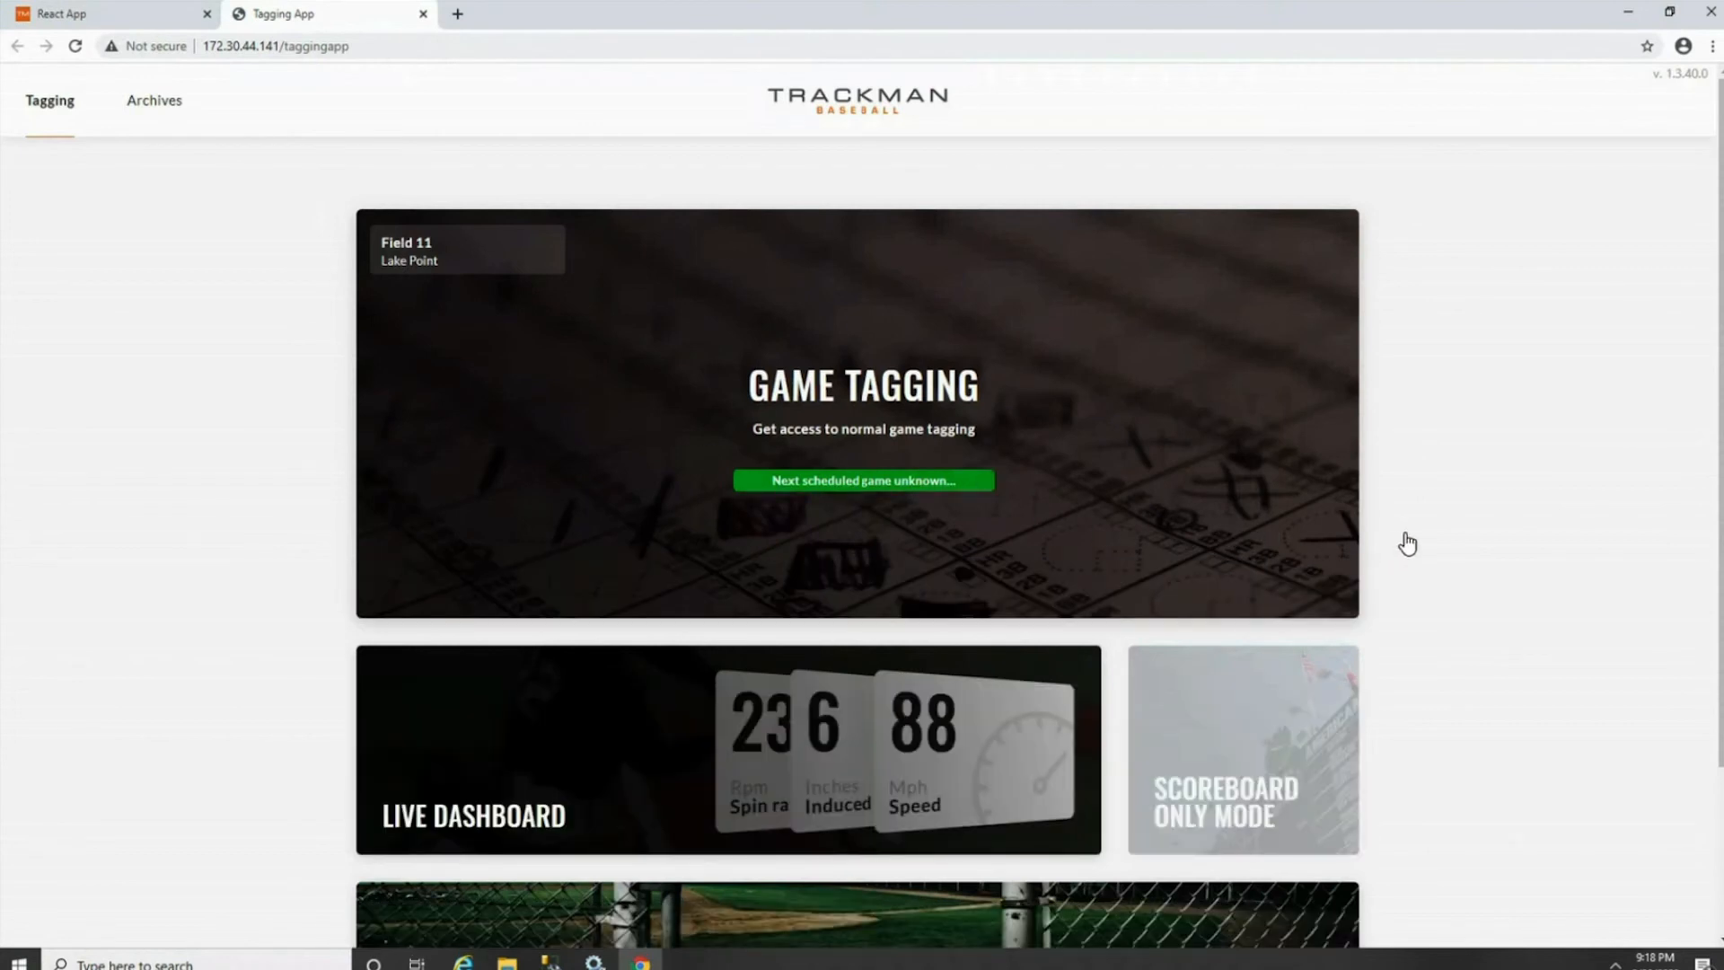
{"action": "mouse_move", "coordinate": [1391, 550]}
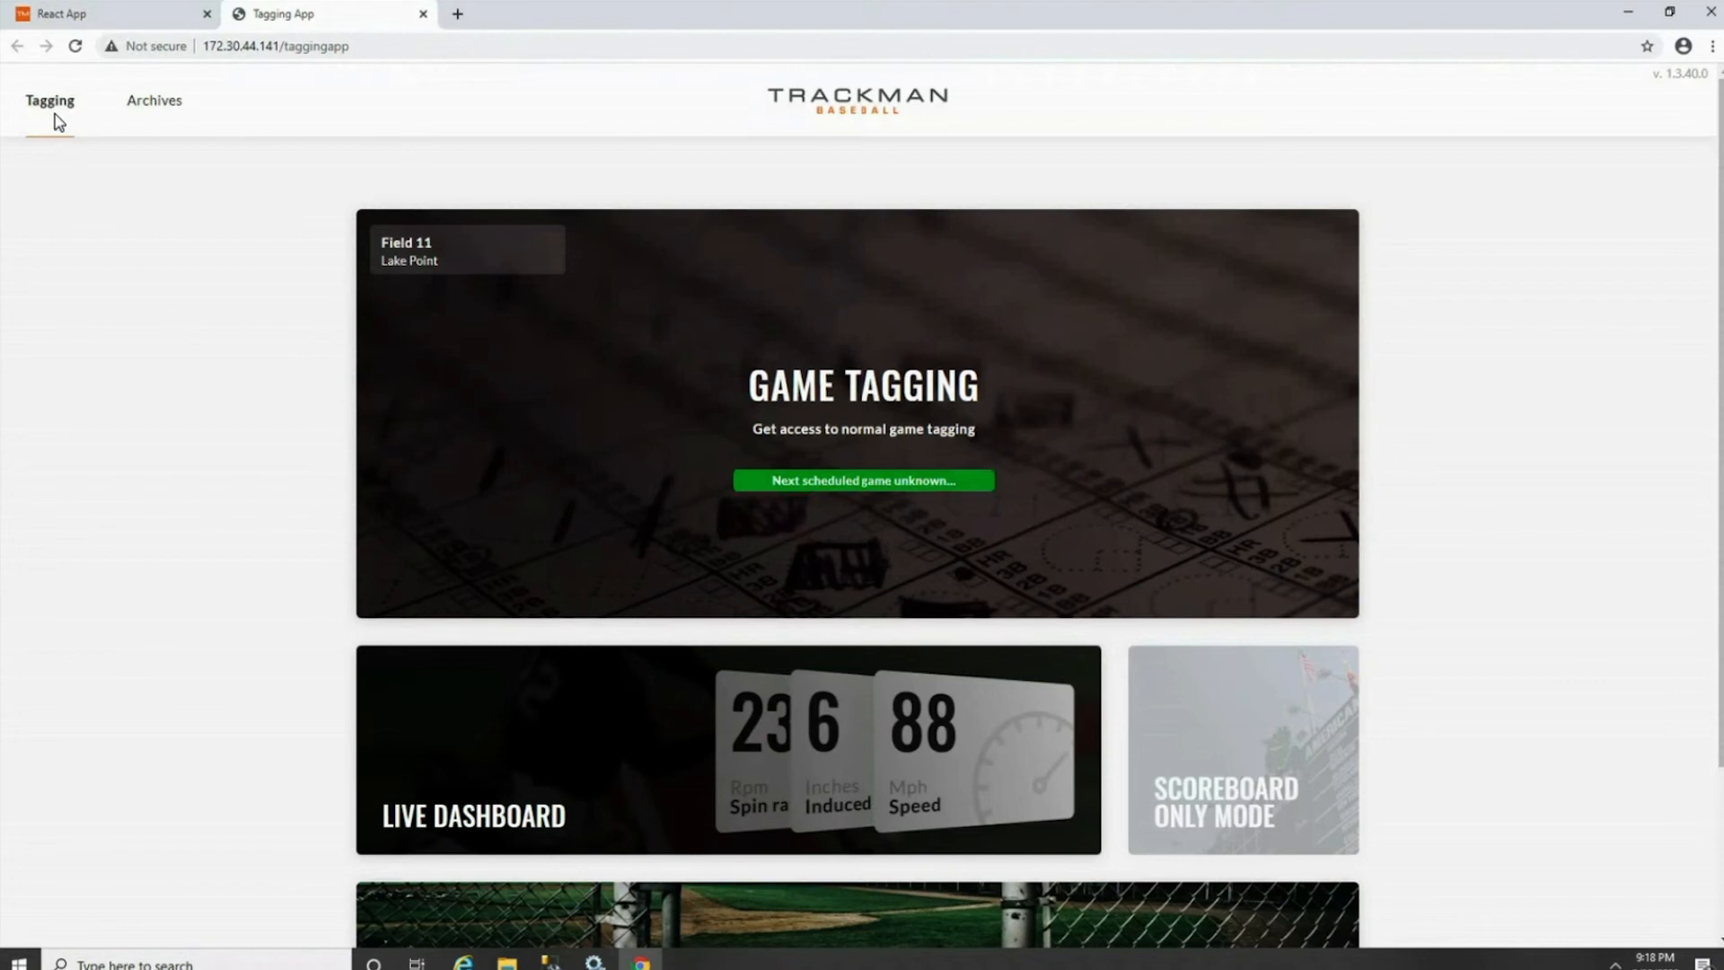
{"action": "mouse_move", "coordinate": [514, 289]}
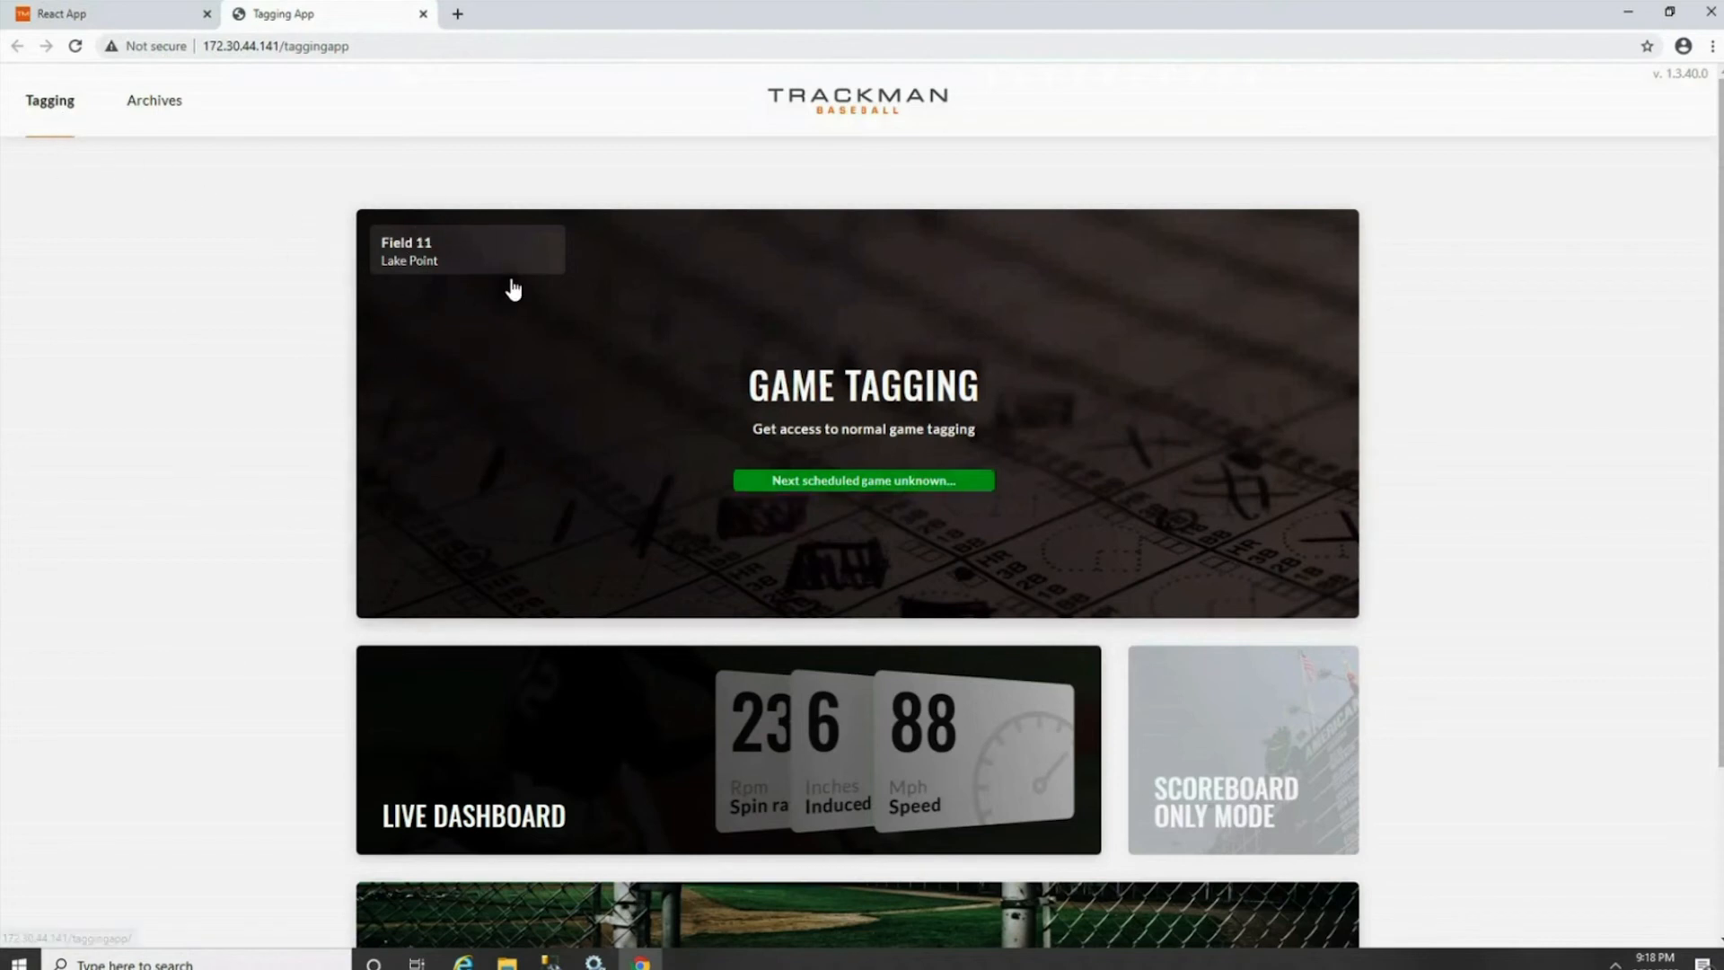
{"action": "mouse_move", "coordinate": [594, 229]}
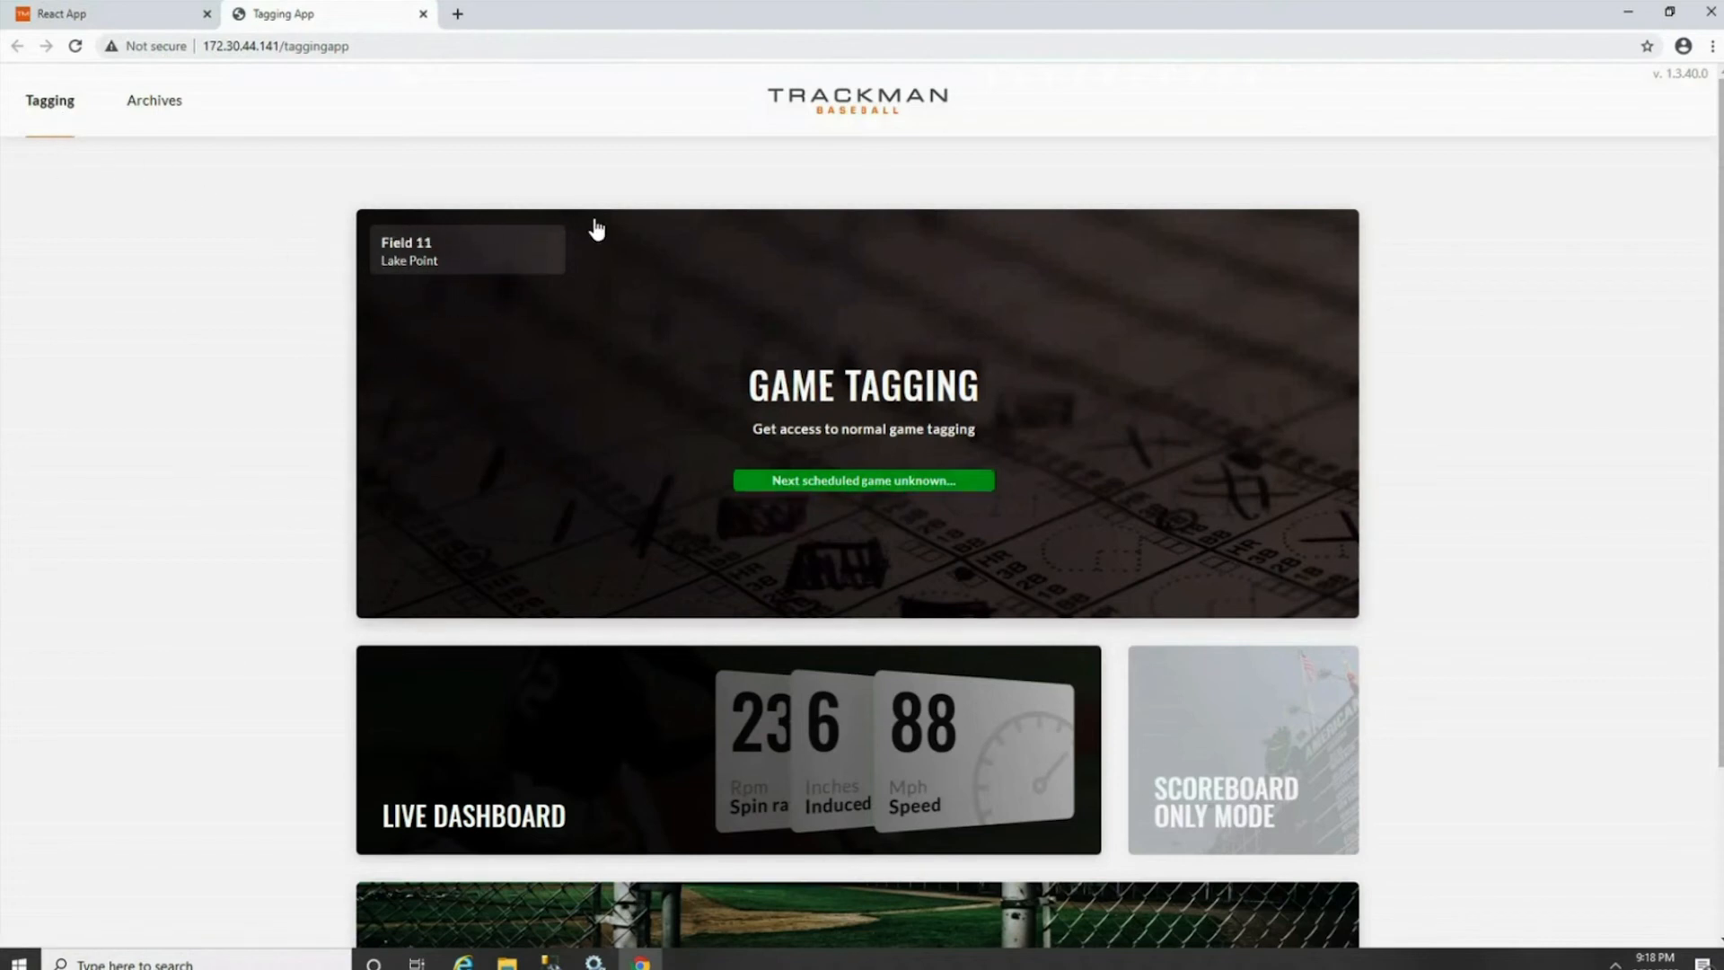
{"action": "mouse_move", "coordinate": [919, 385]}
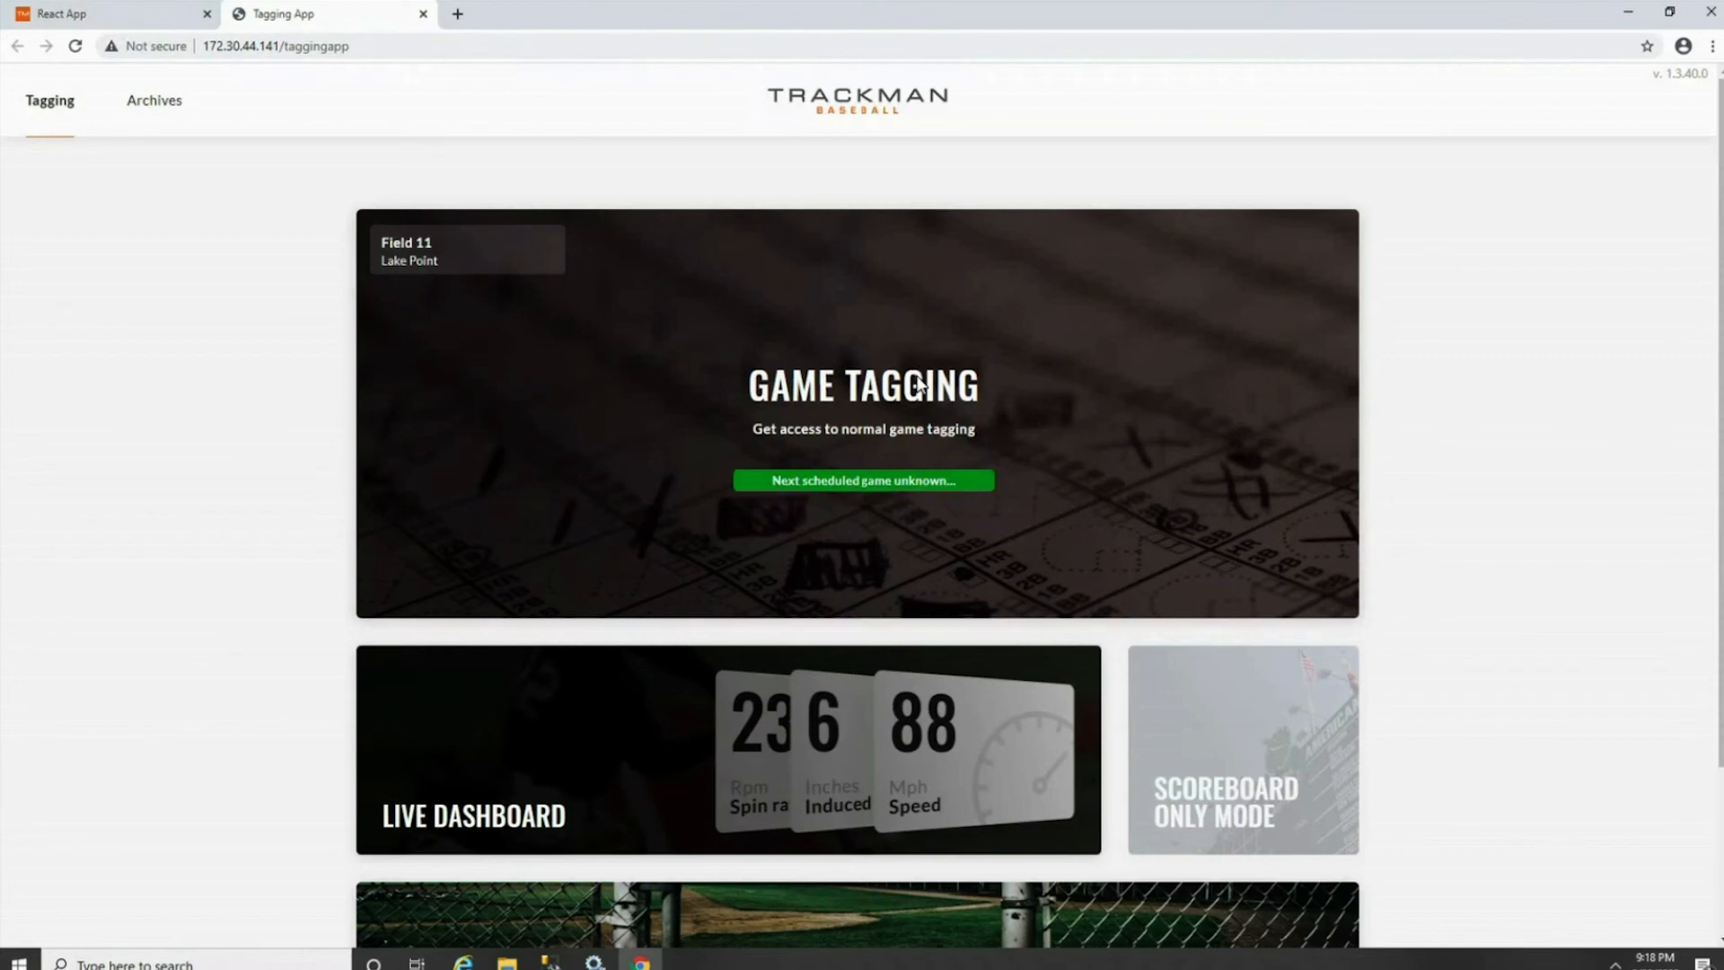
{"action": "scroll", "scroll_direction": "down", "scroll_amount": 3}
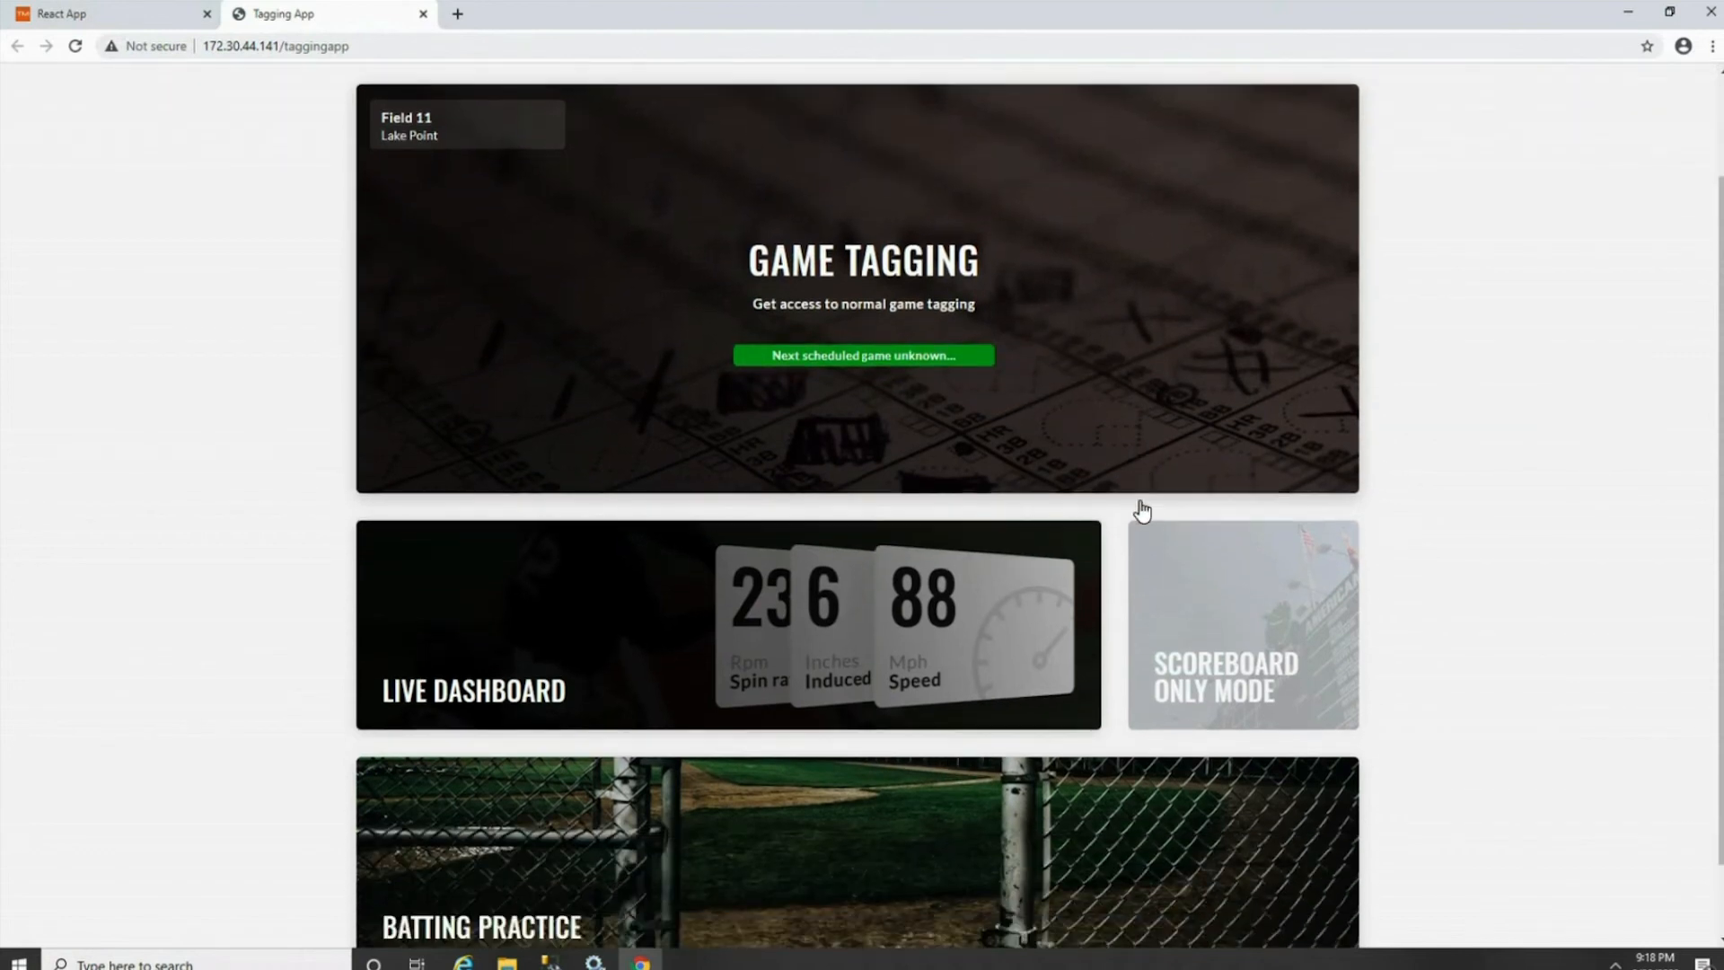
{"action": "scroll", "scroll_direction": "down", "scroll_amount": 3}
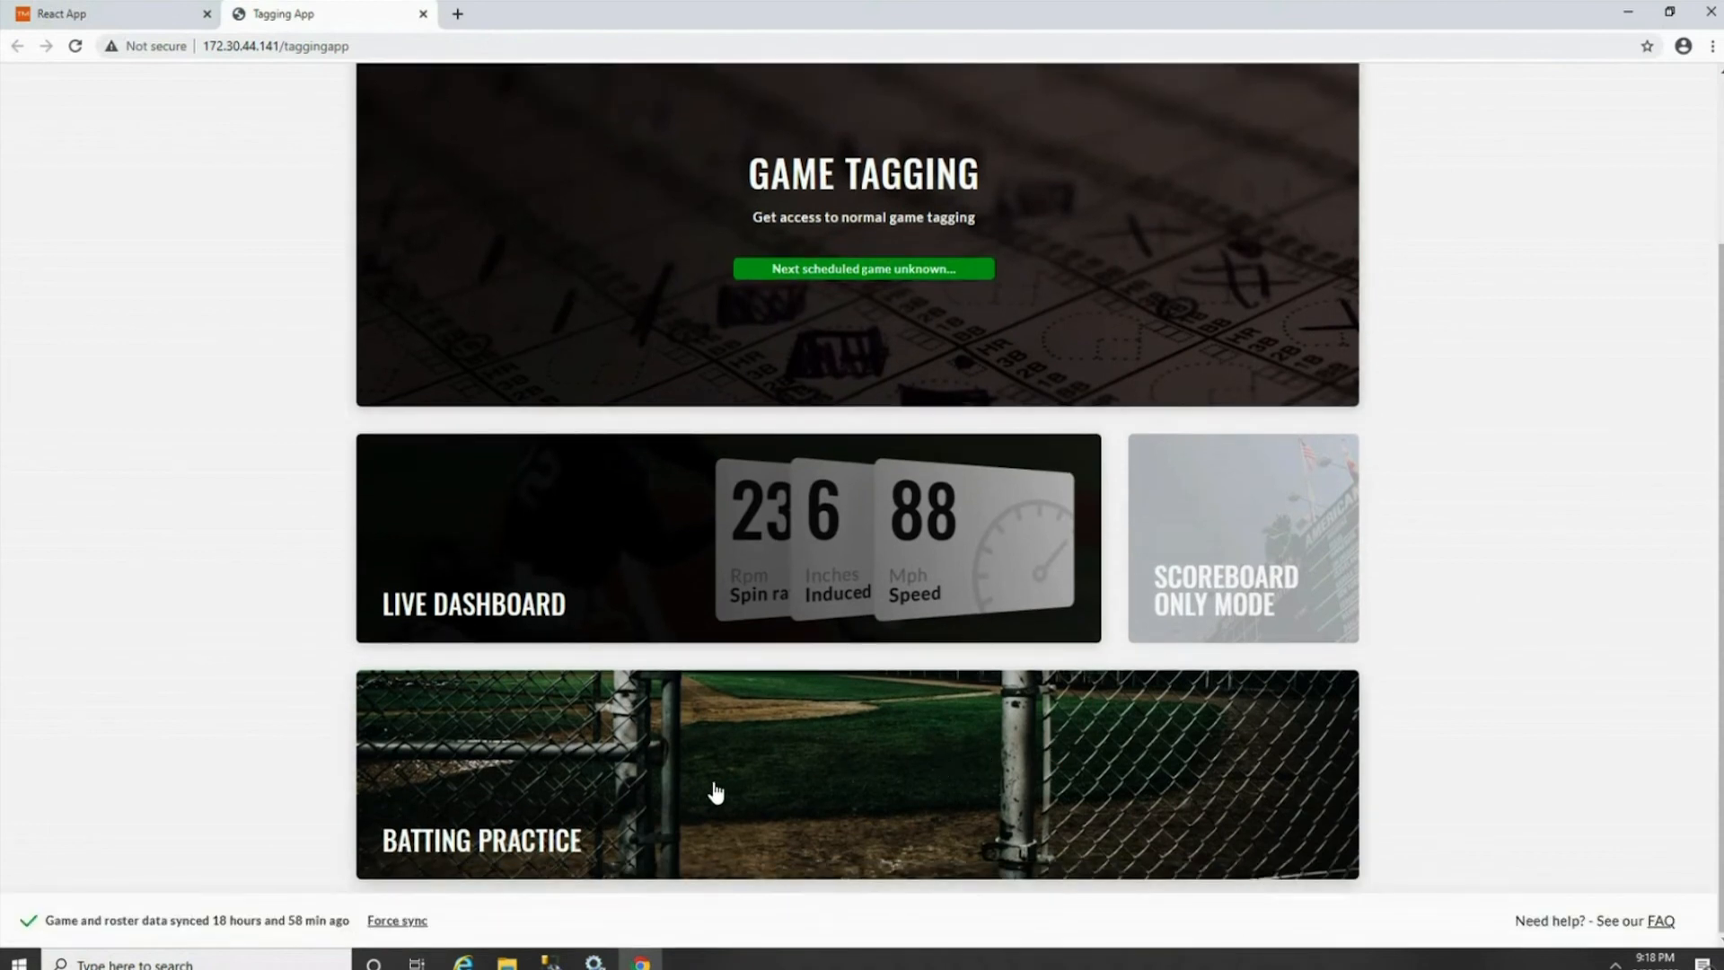
{"action": "mouse_move", "coordinate": [675, 797]}
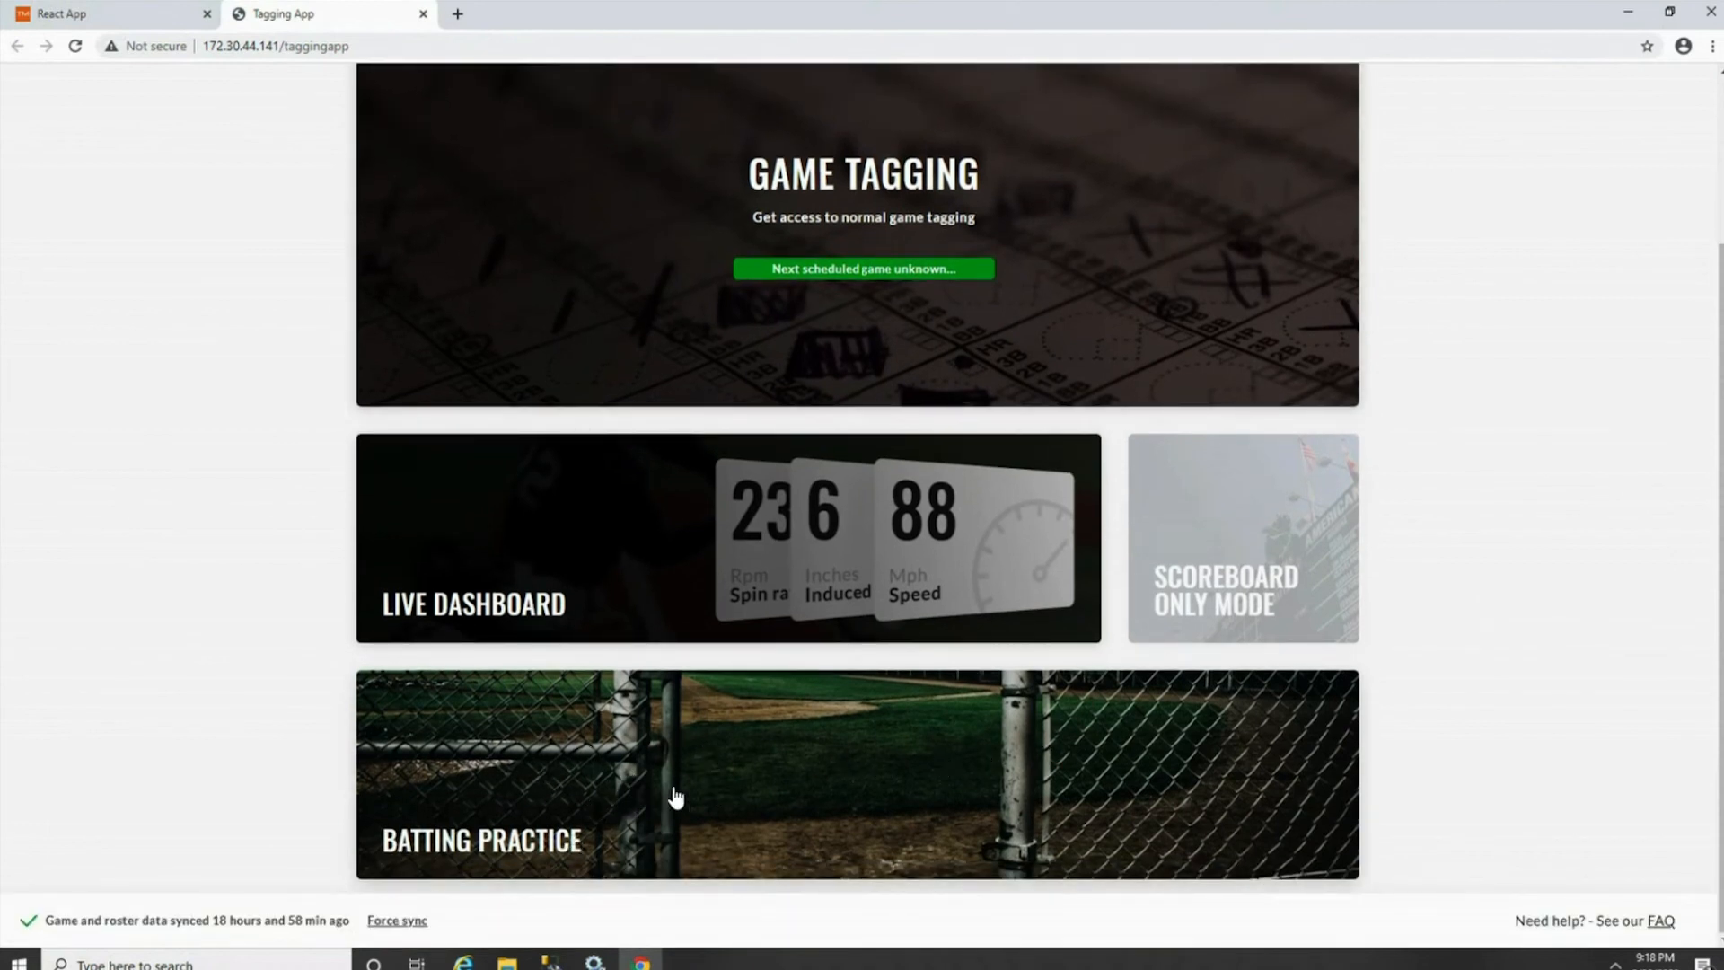
{"action": "scroll", "scroll_direction": "up", "scroll_amount": 3}
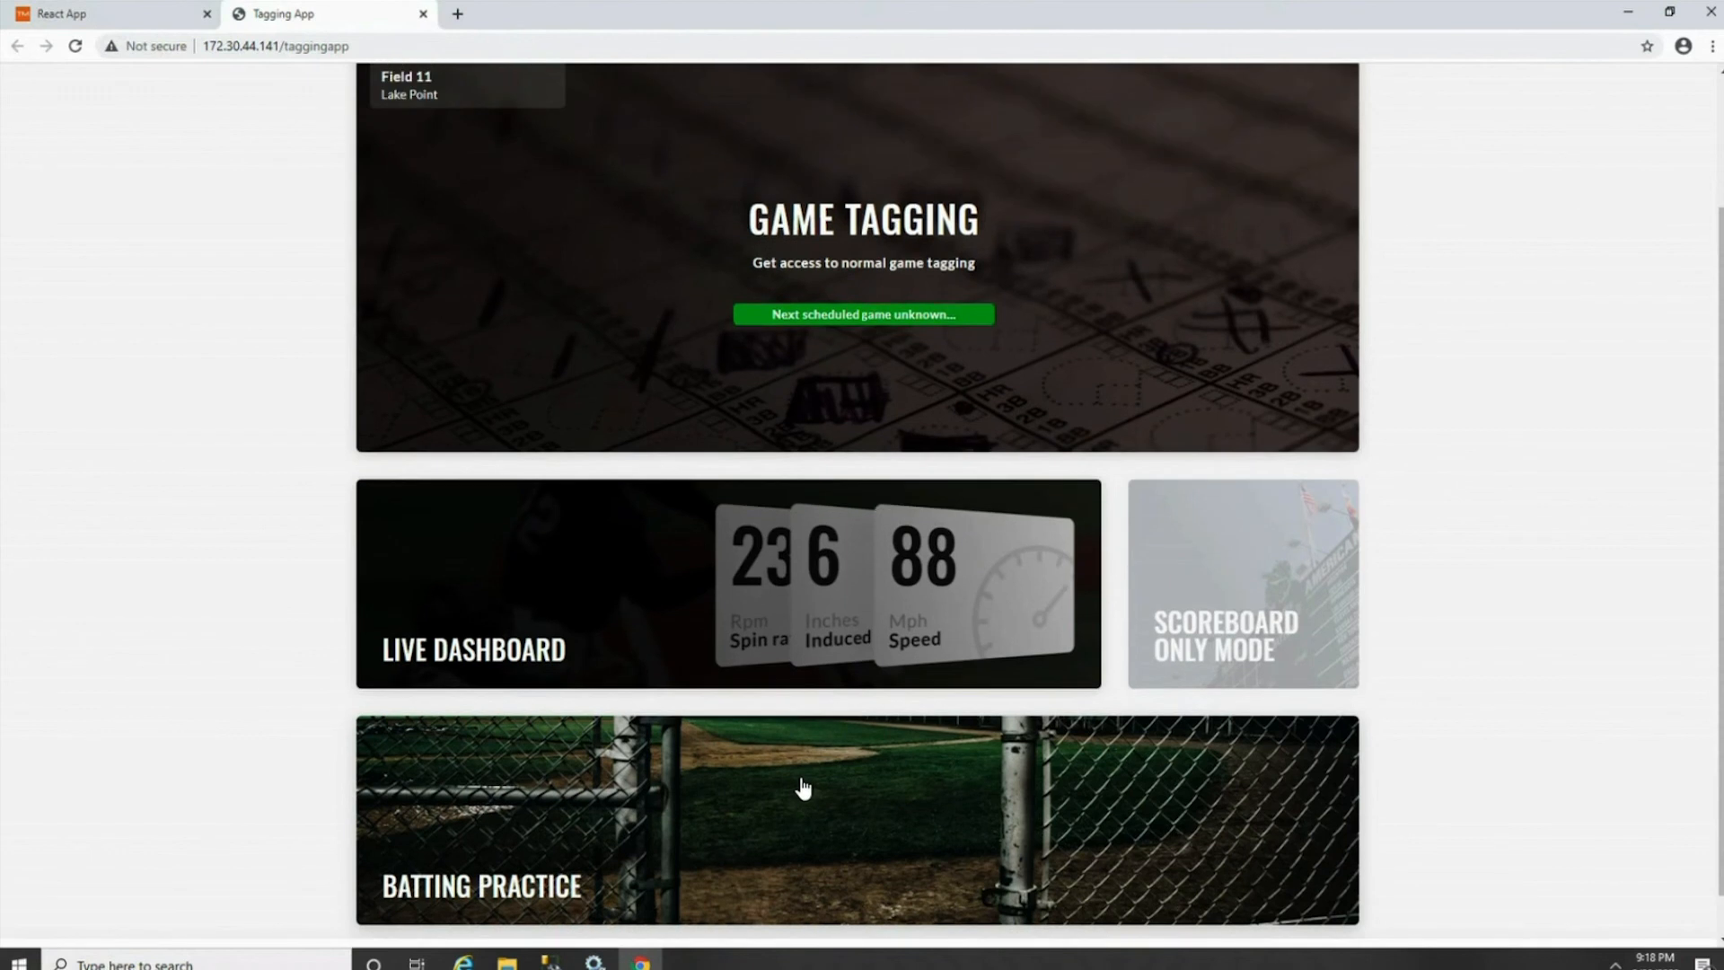
{"action": "scroll", "scroll_direction": "up", "scroll_amount": 3}
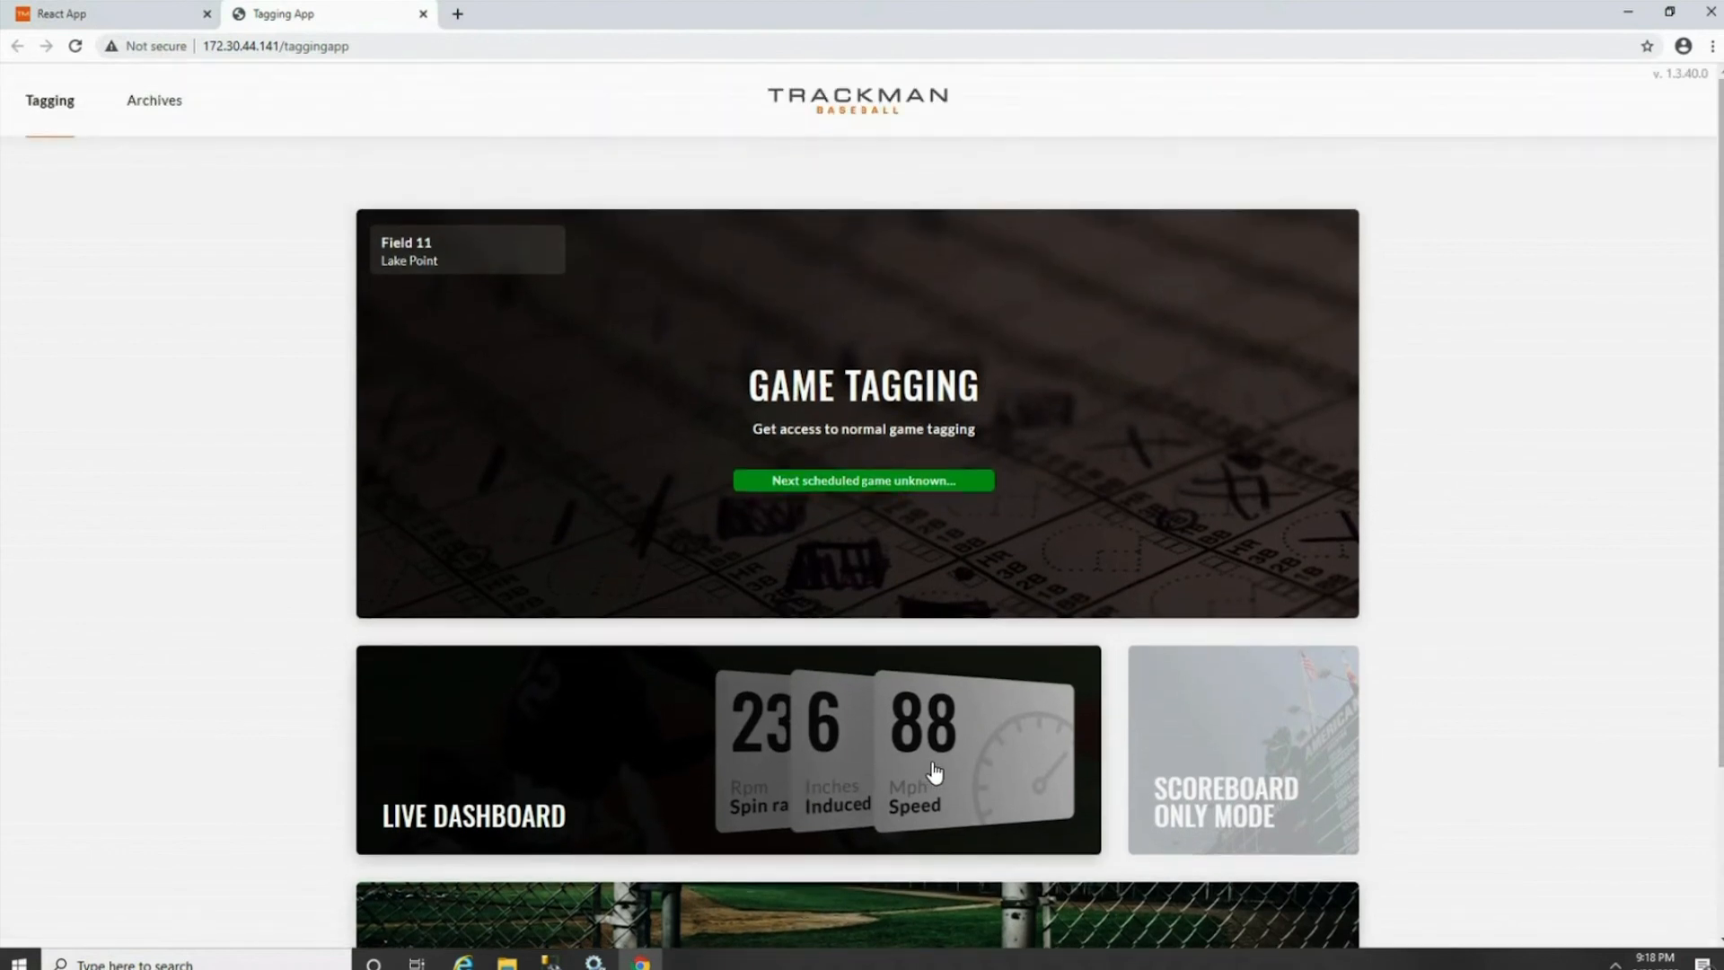
{"action": "mouse_move", "coordinate": [844, 730]}
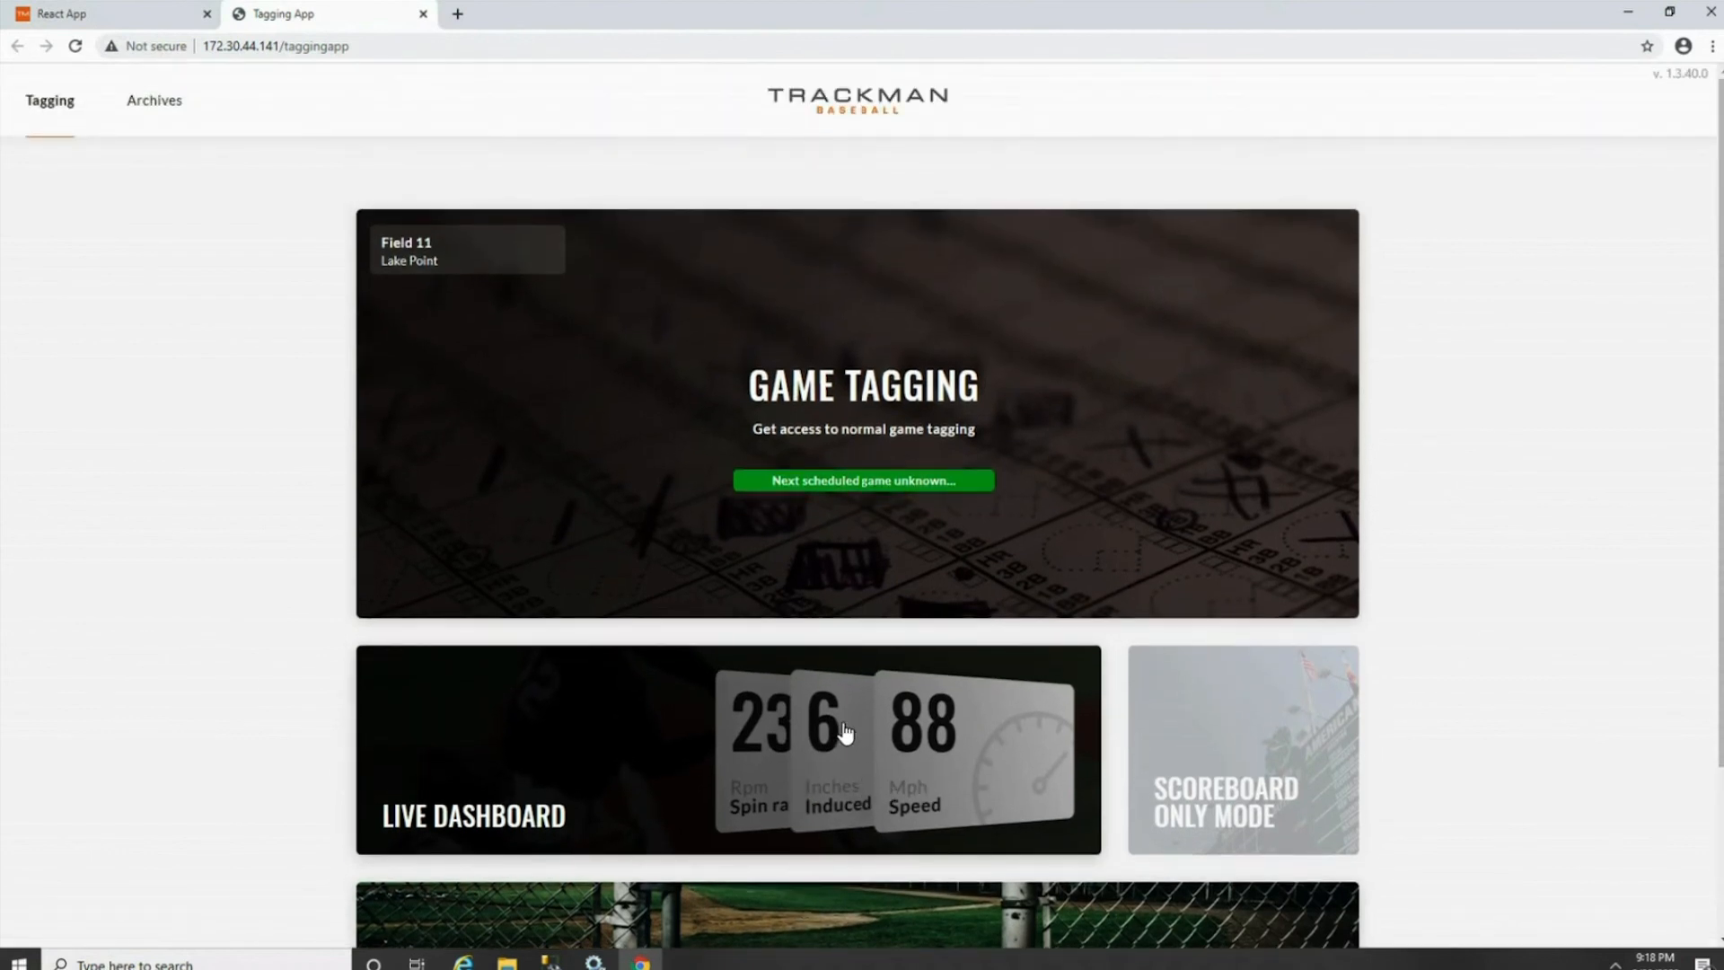
{"action": "mouse_move", "coordinate": [398, 401]}
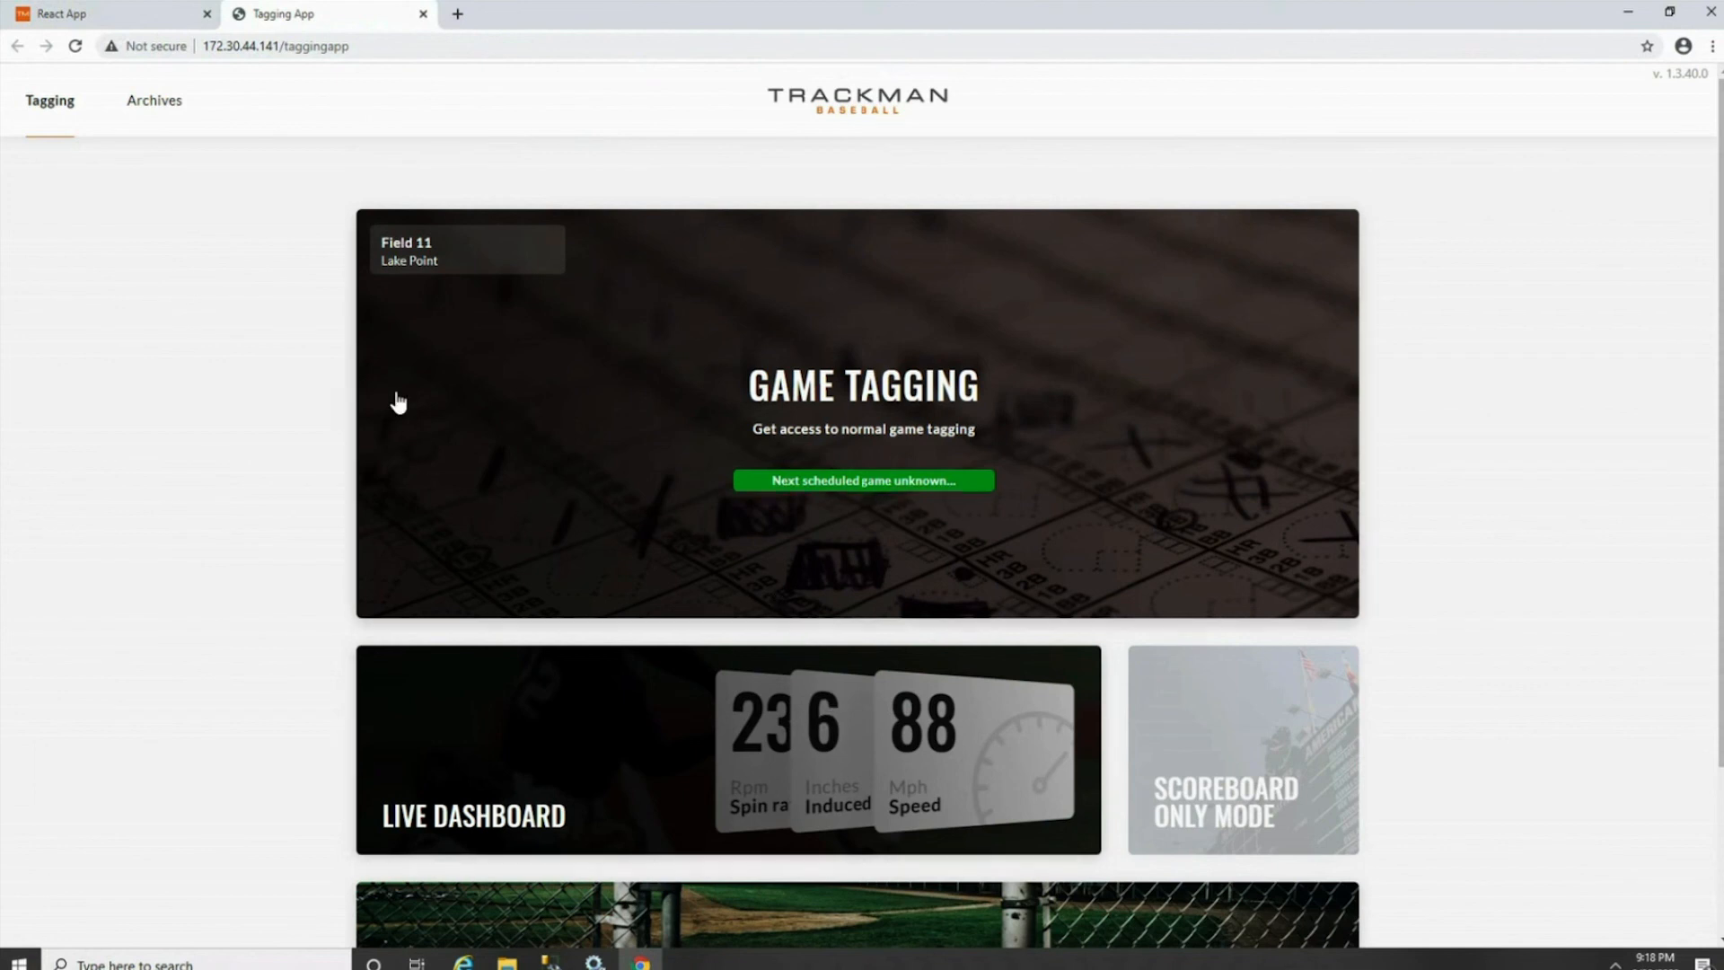
{"action": "mouse_move", "coordinate": [389, 440]}
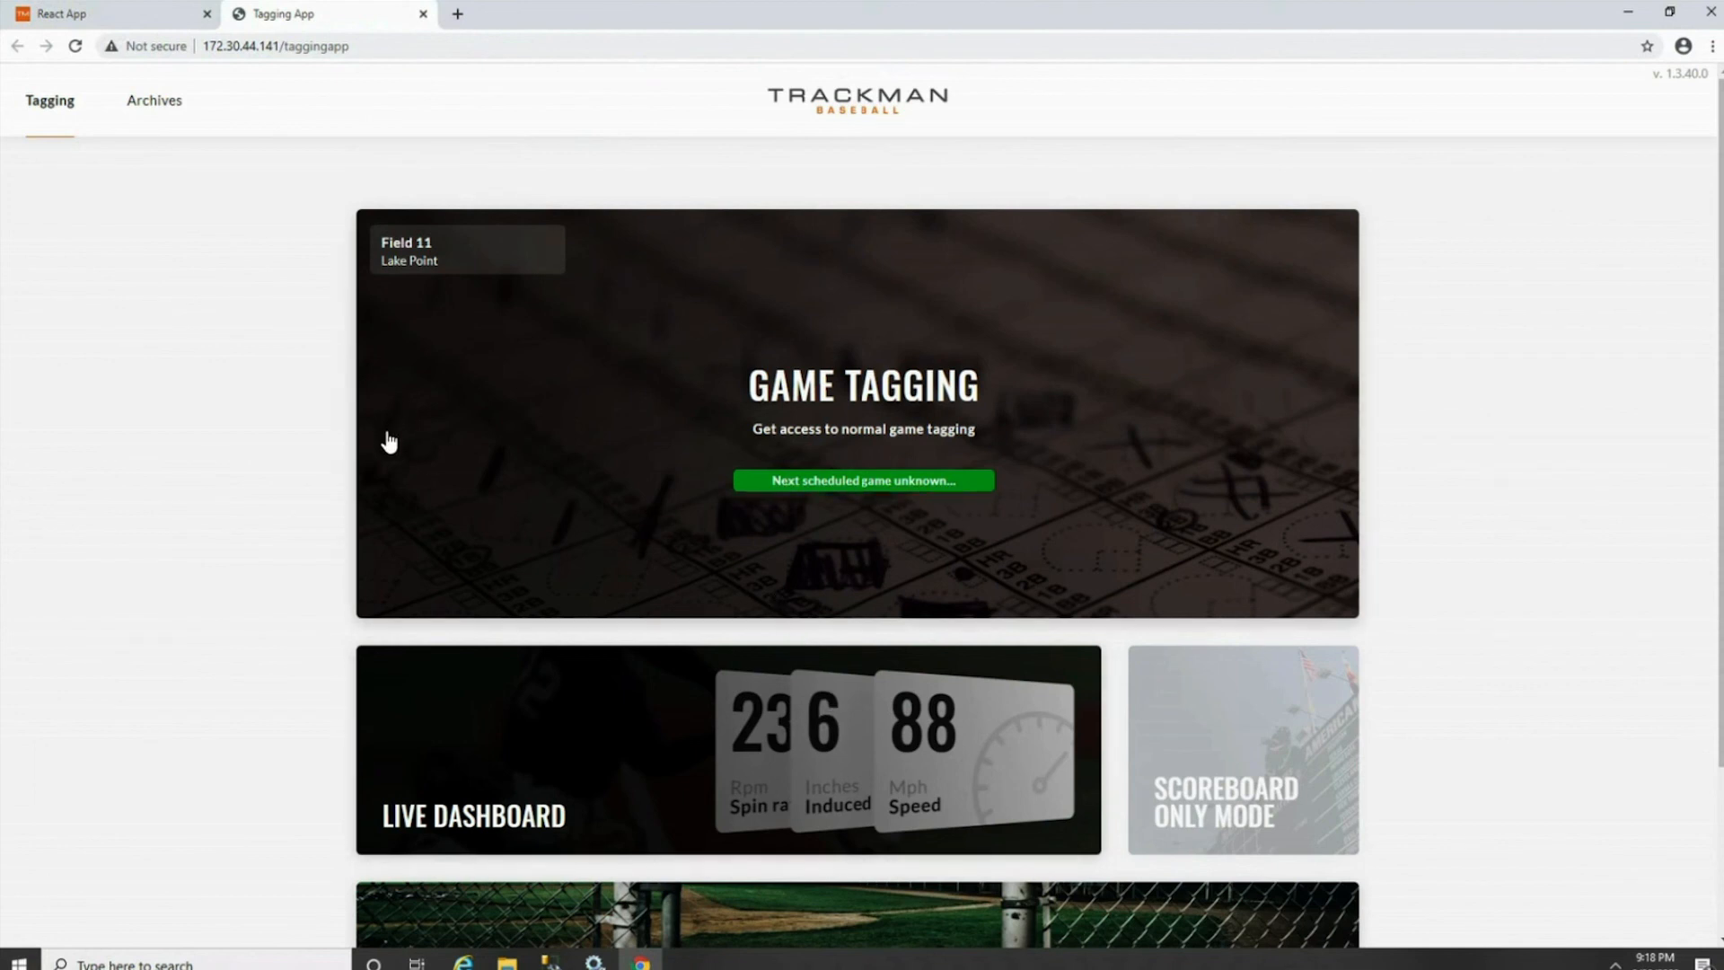
{"action": "mouse_move", "coordinate": [390, 463]}
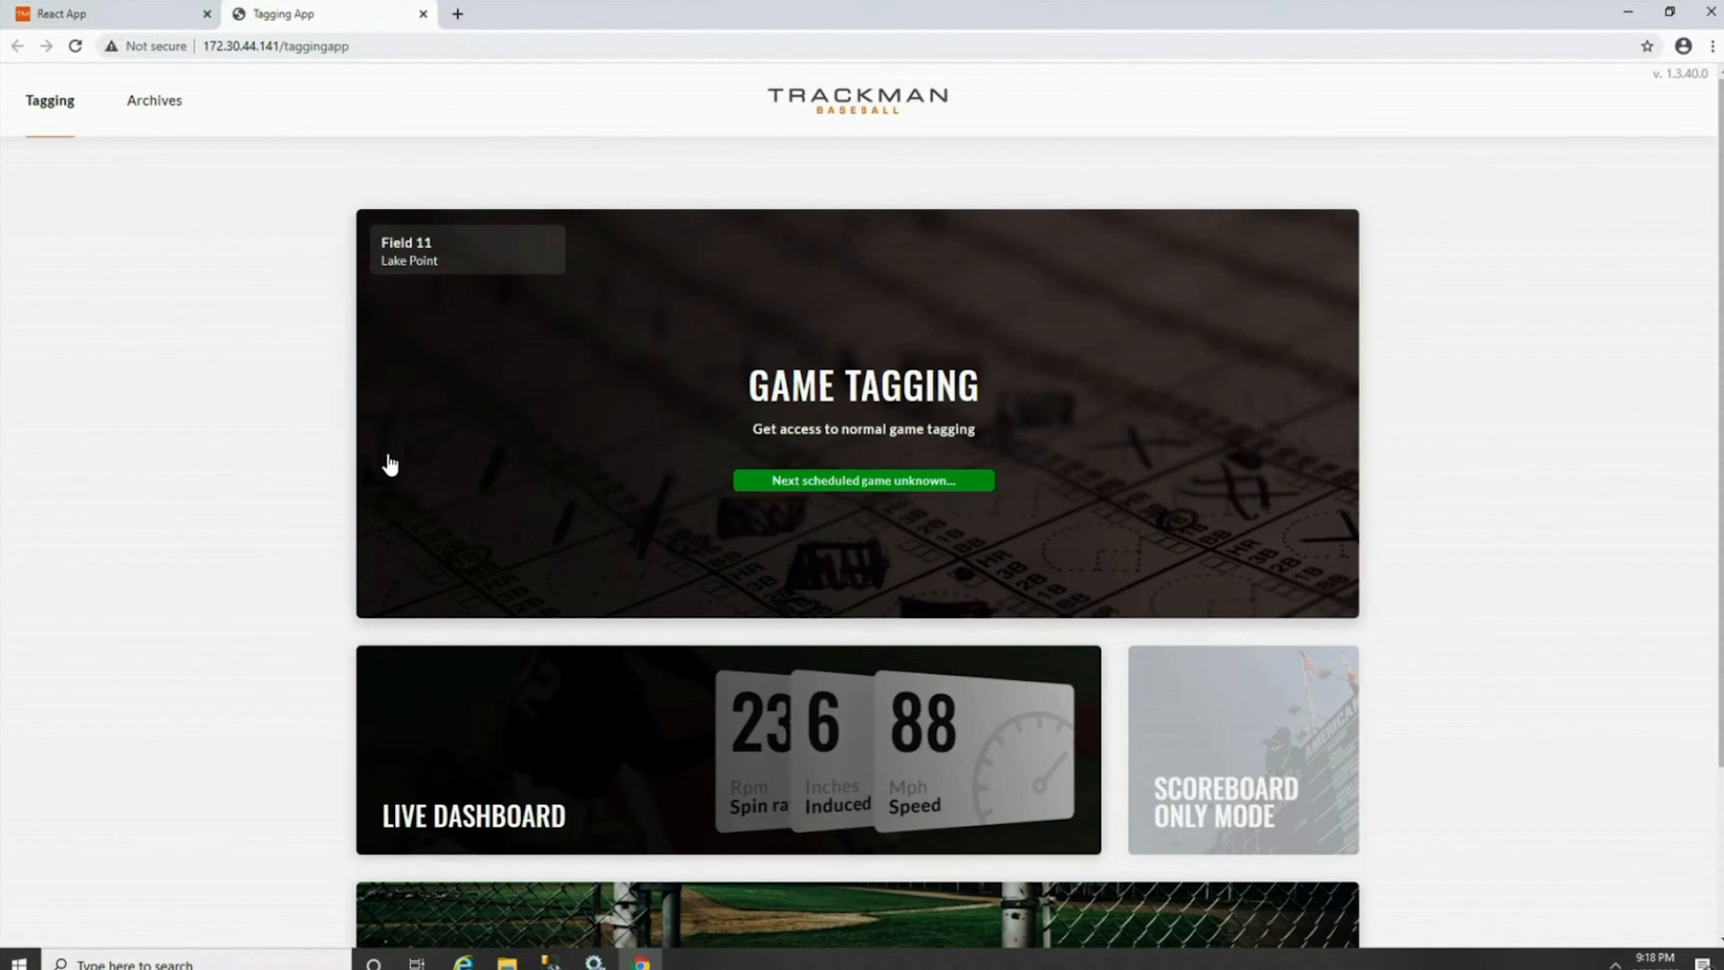
{"action": "mouse_move", "coordinate": [399, 465]}
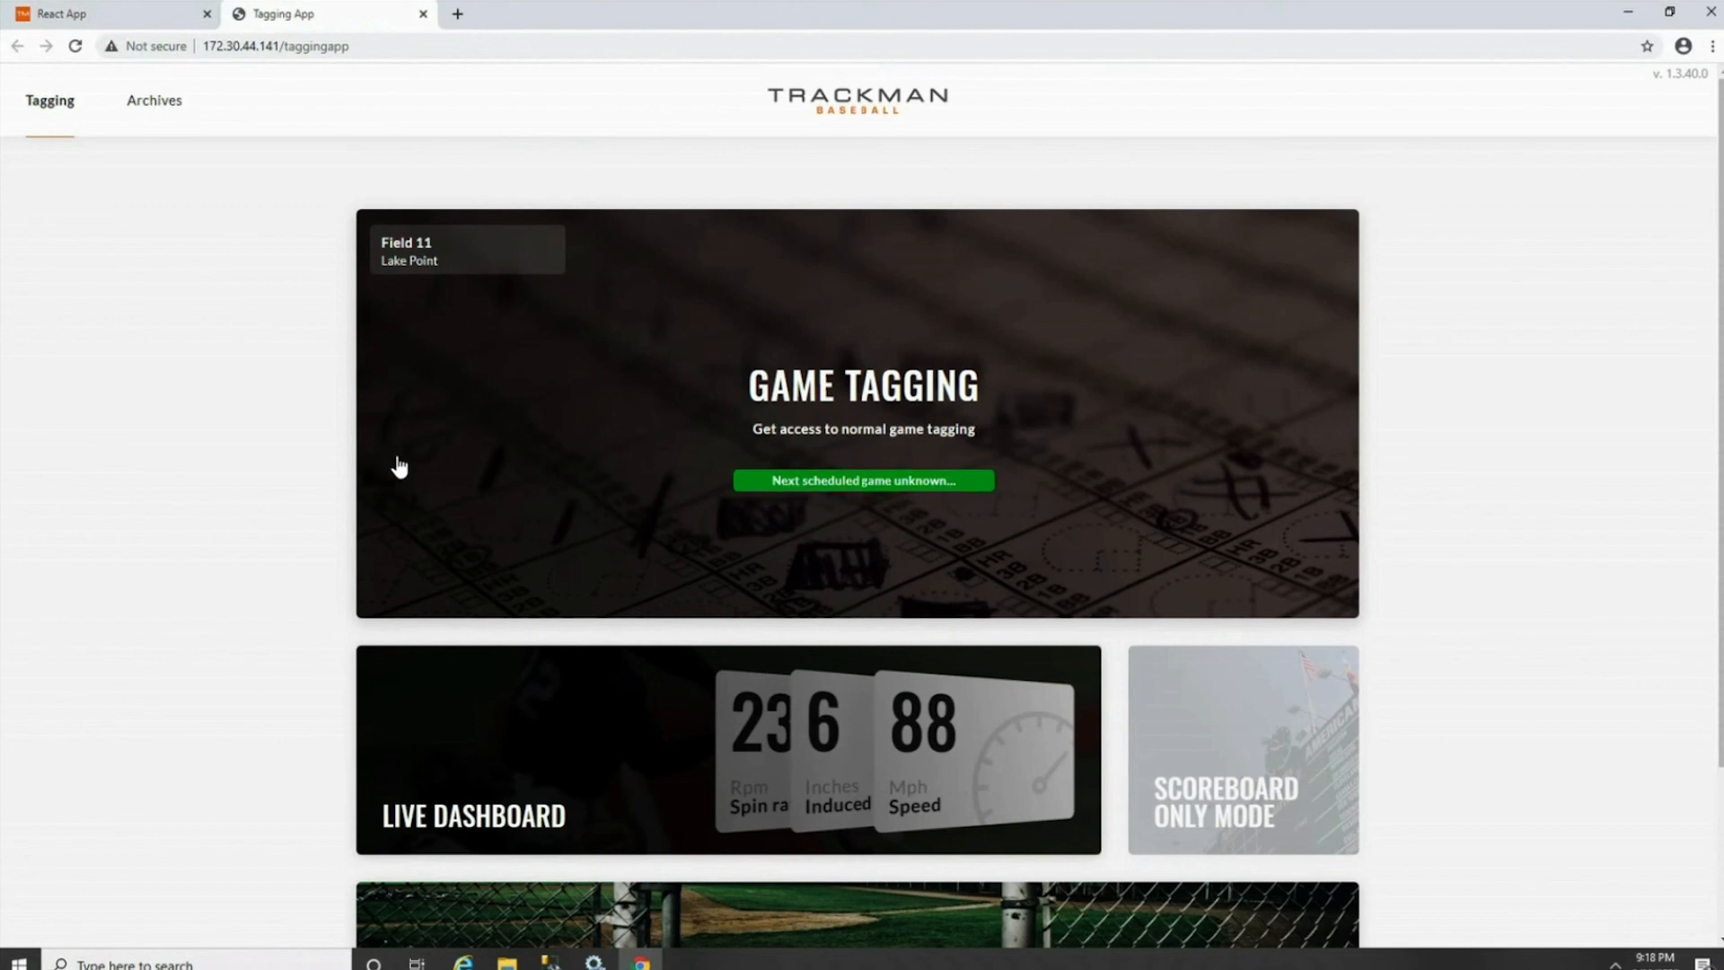
{"action": "mouse_move", "coordinate": [447, 470]}
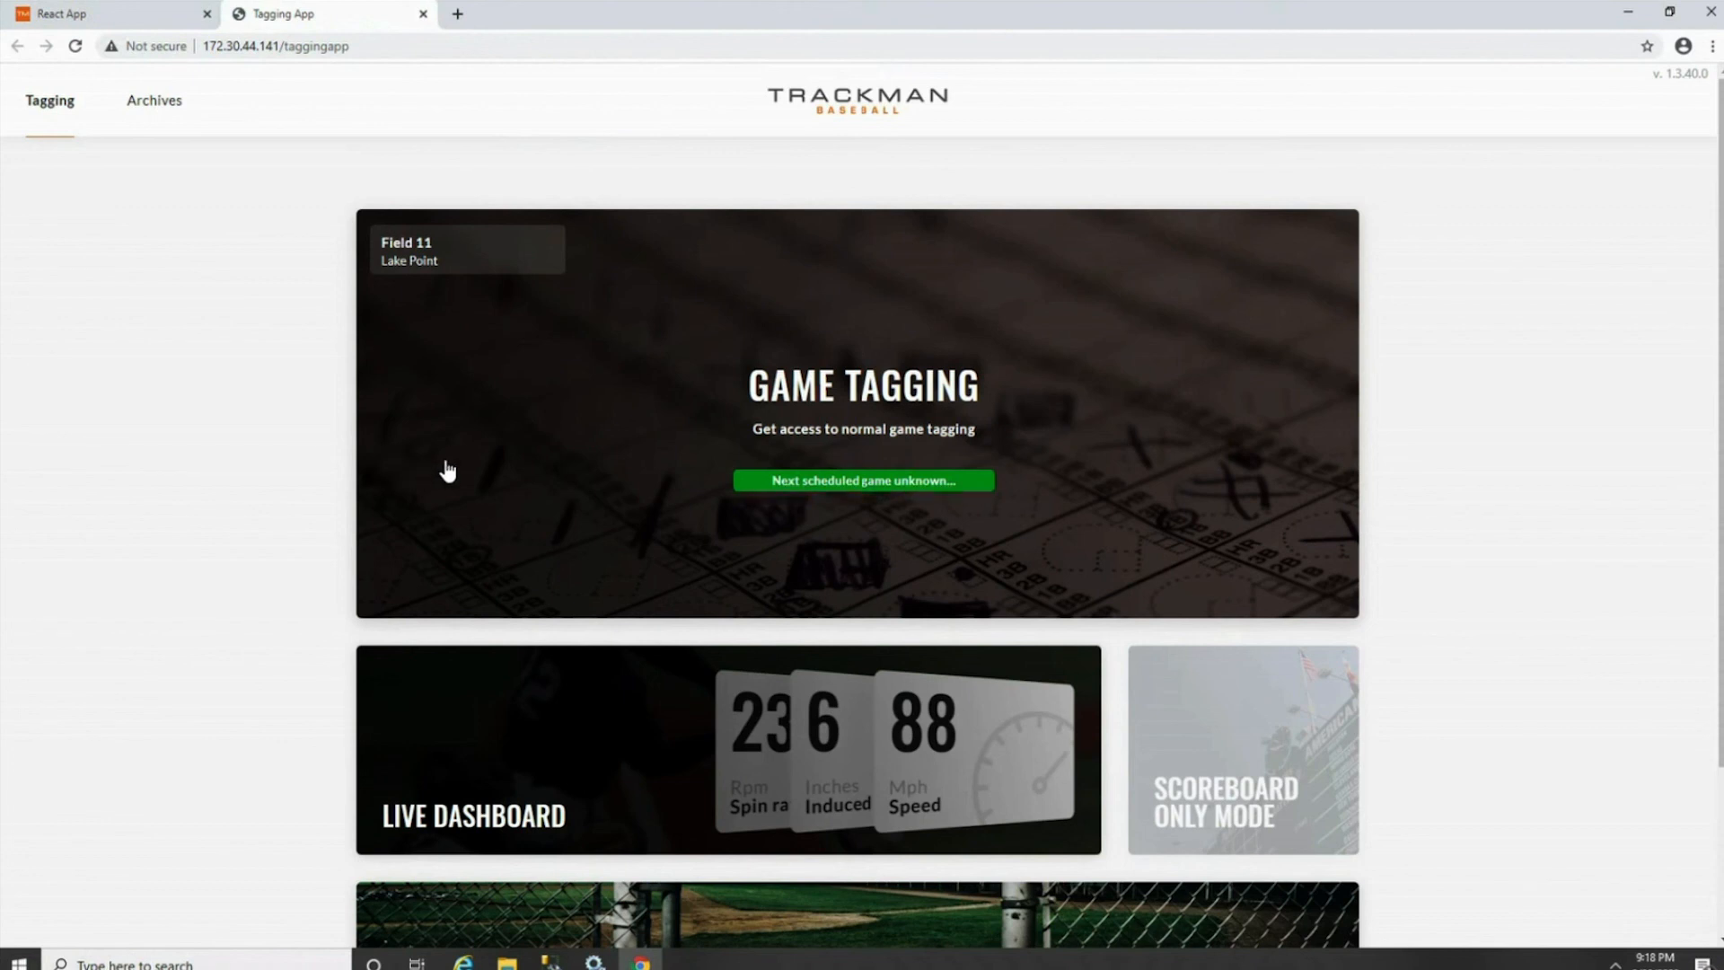